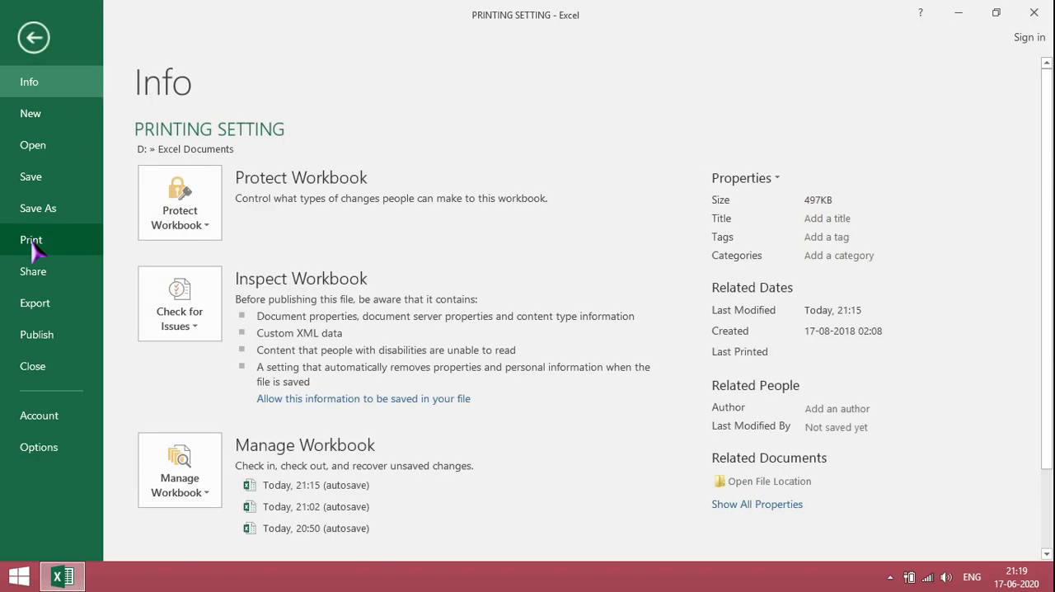
In the Print view, change the paper size from Letter to A4.
left_click(32, 239)
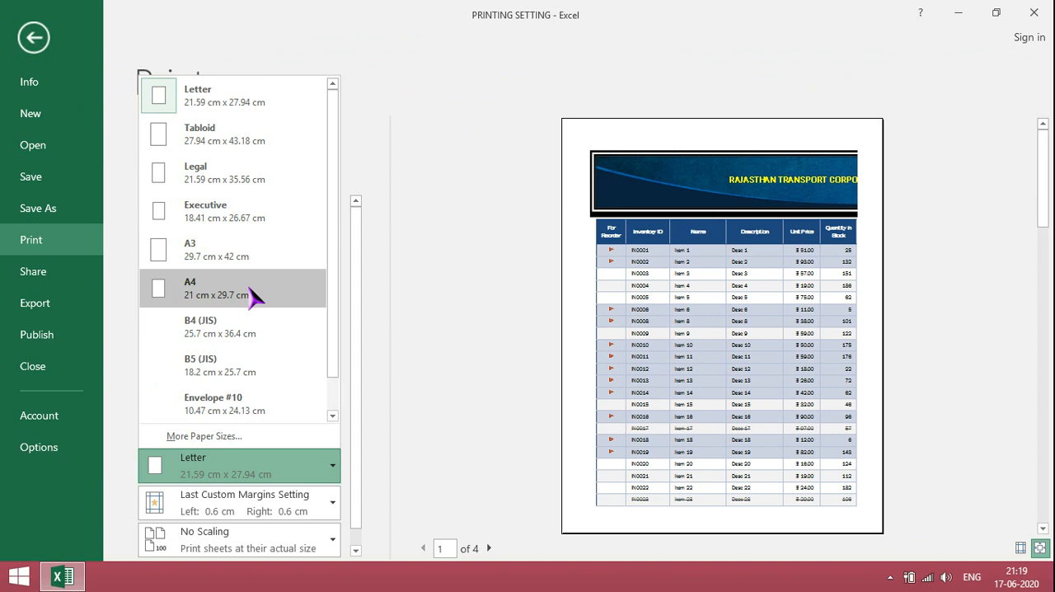
left_click(218, 287)
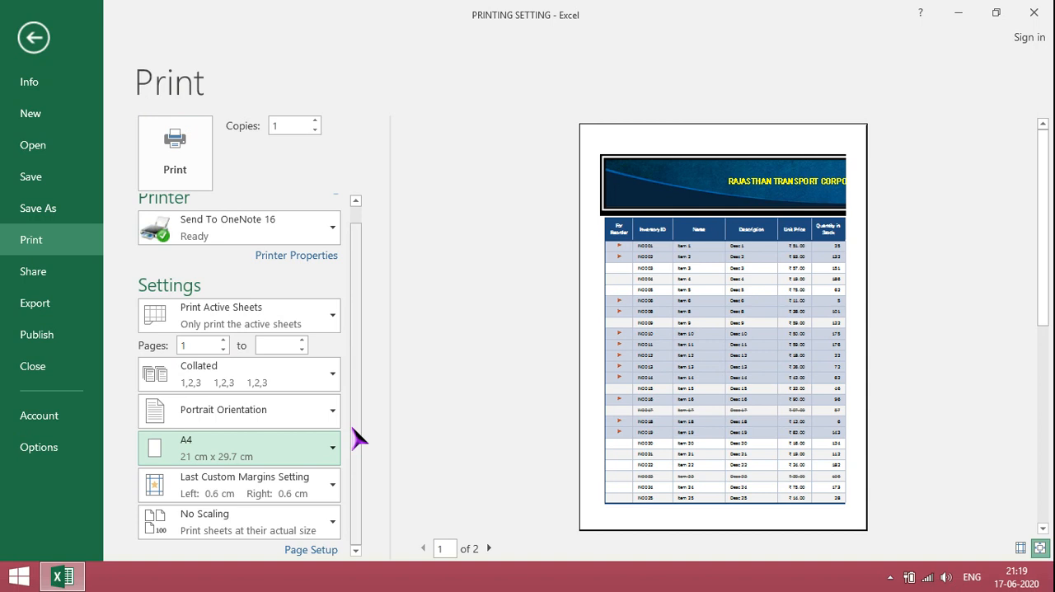
mouse_move(415, 485)
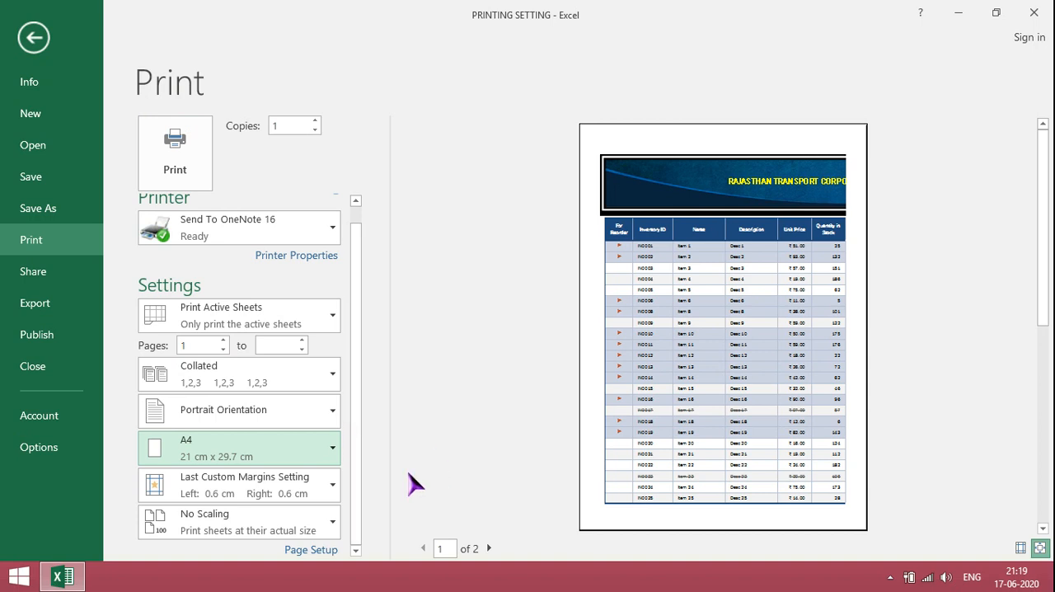
mouse_move(432, 569)
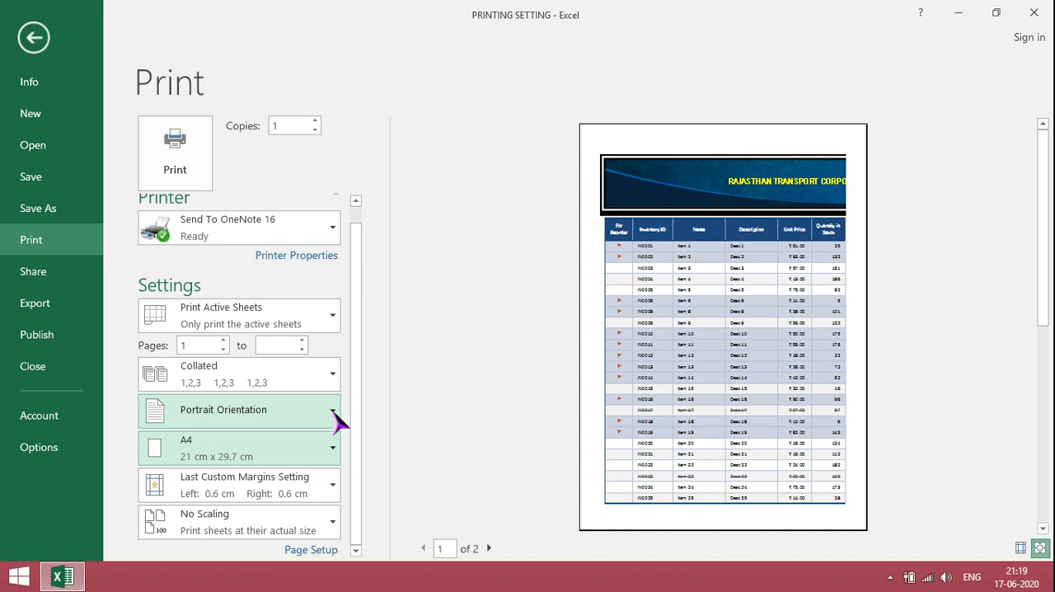
Switch to landscape orientation and browse the four preview pages.
left_click(333, 409)
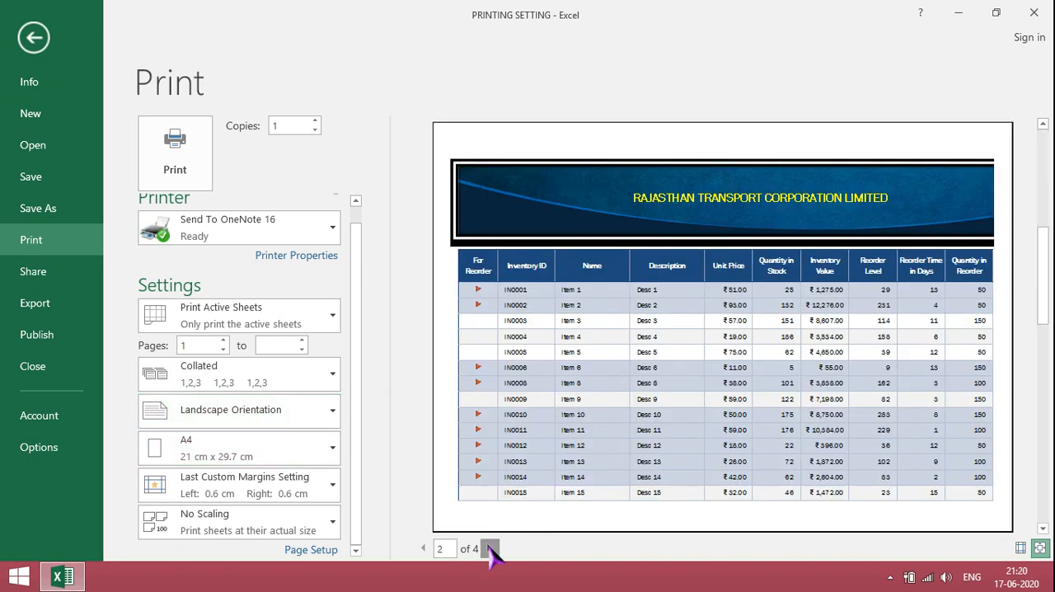
left_click(489, 547)
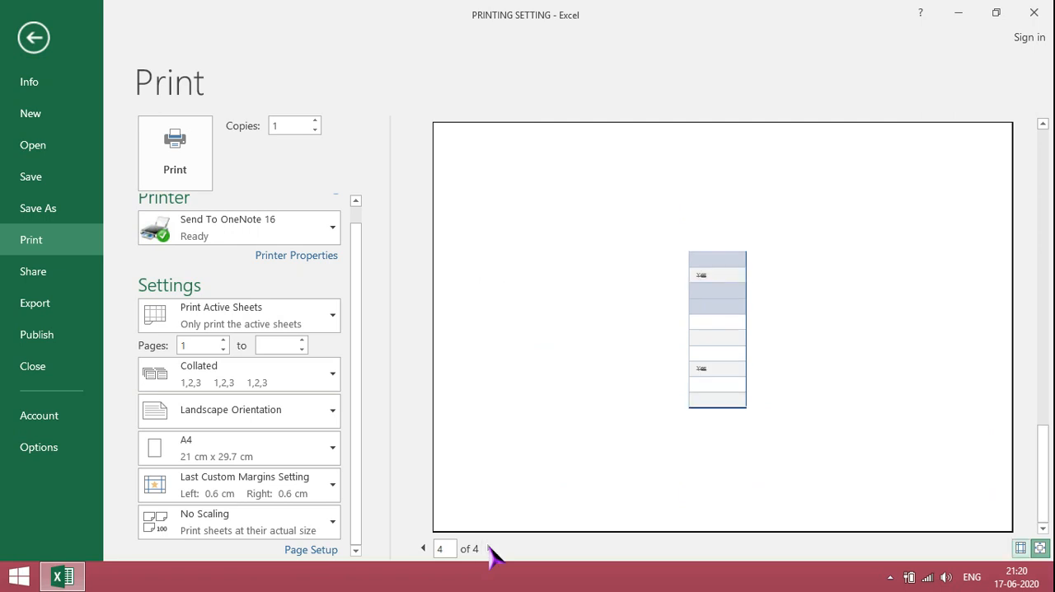
left_click(422, 547)
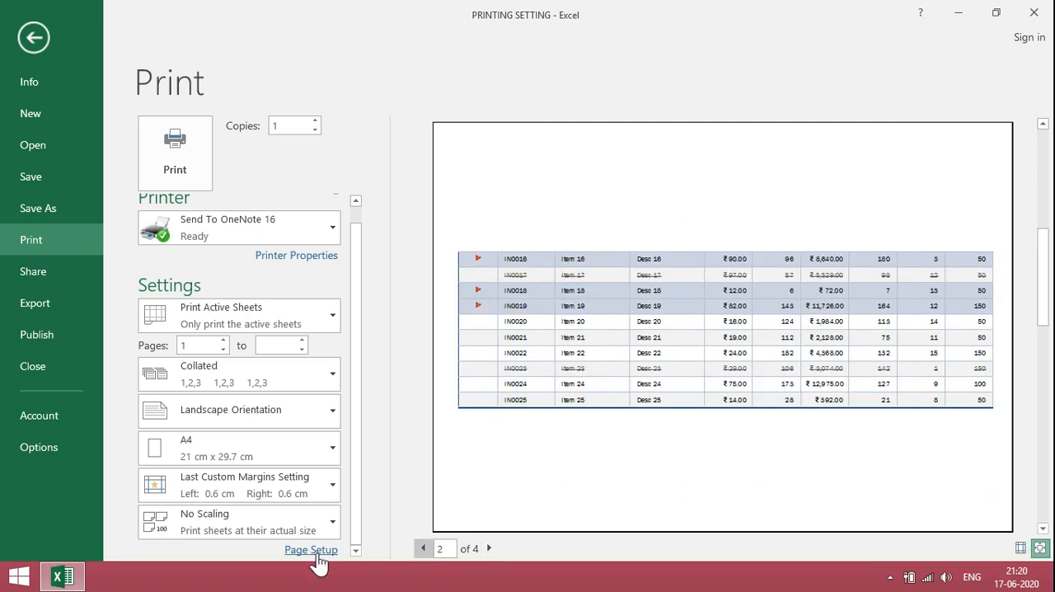
In Page Setup Margins, reduce the top margin to 0.9 and lower the bottom margin.
left_click(310, 549)
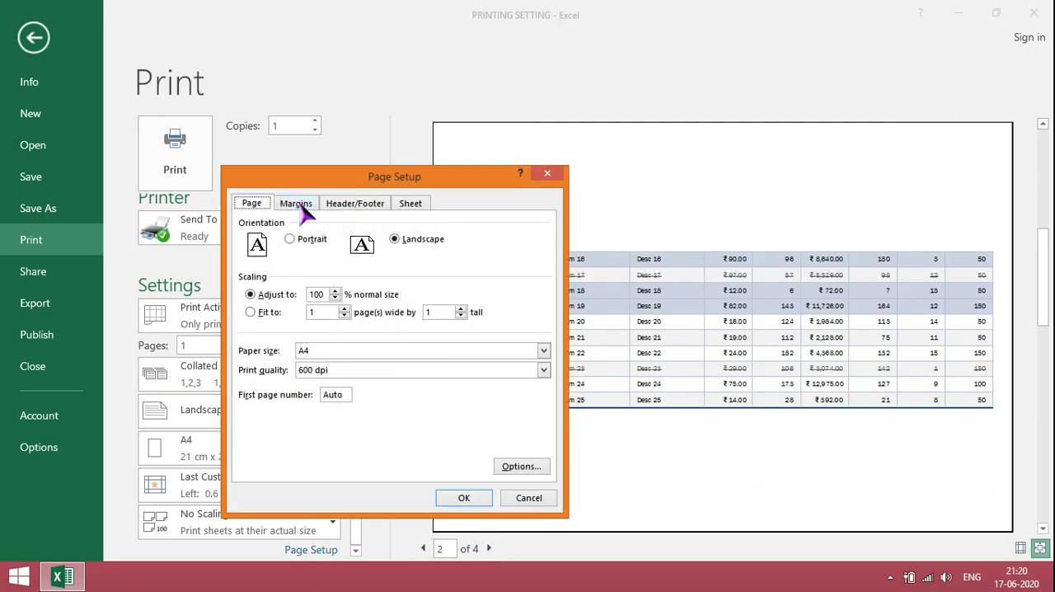
left_click(295, 203)
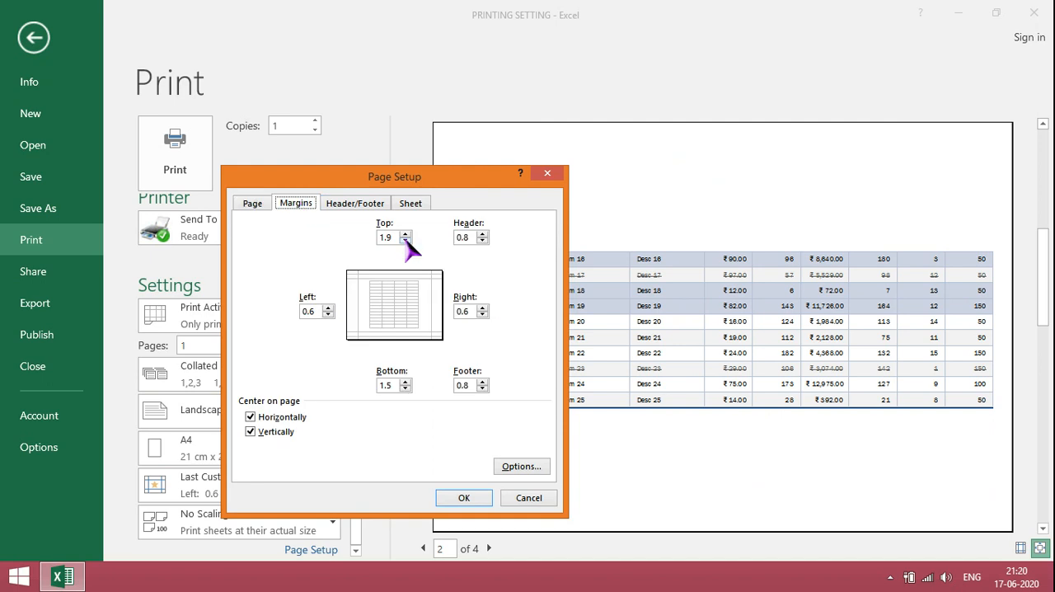
left_click(405, 241)
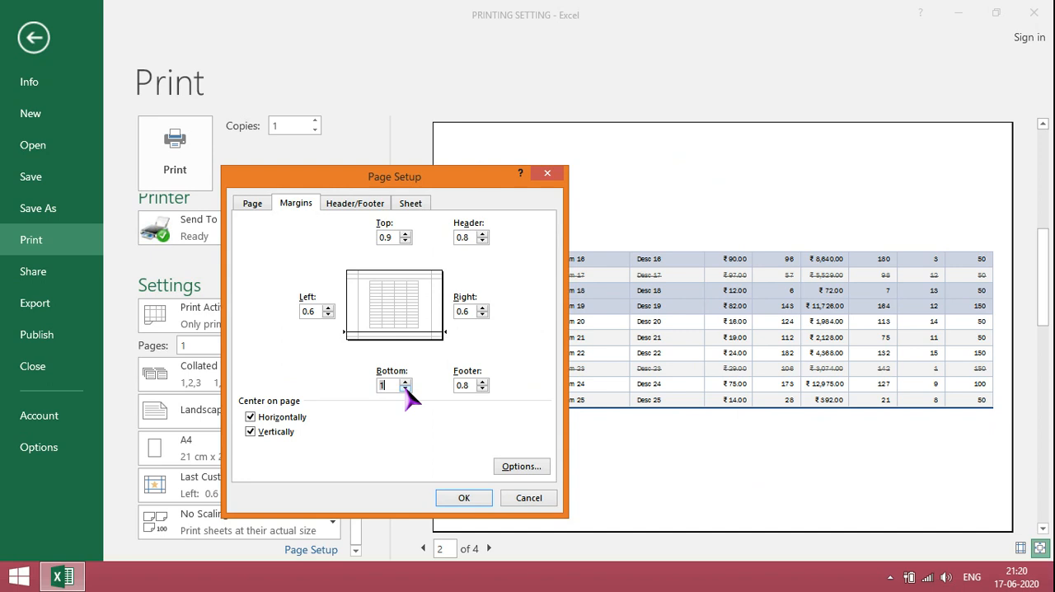
left_click(463, 498)
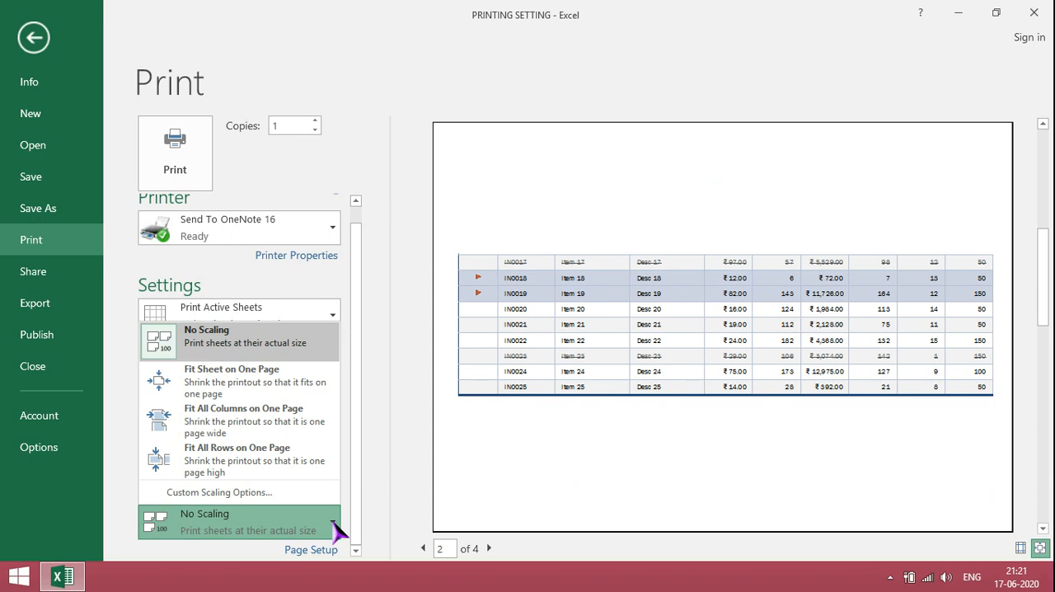
mouse_move(260, 381)
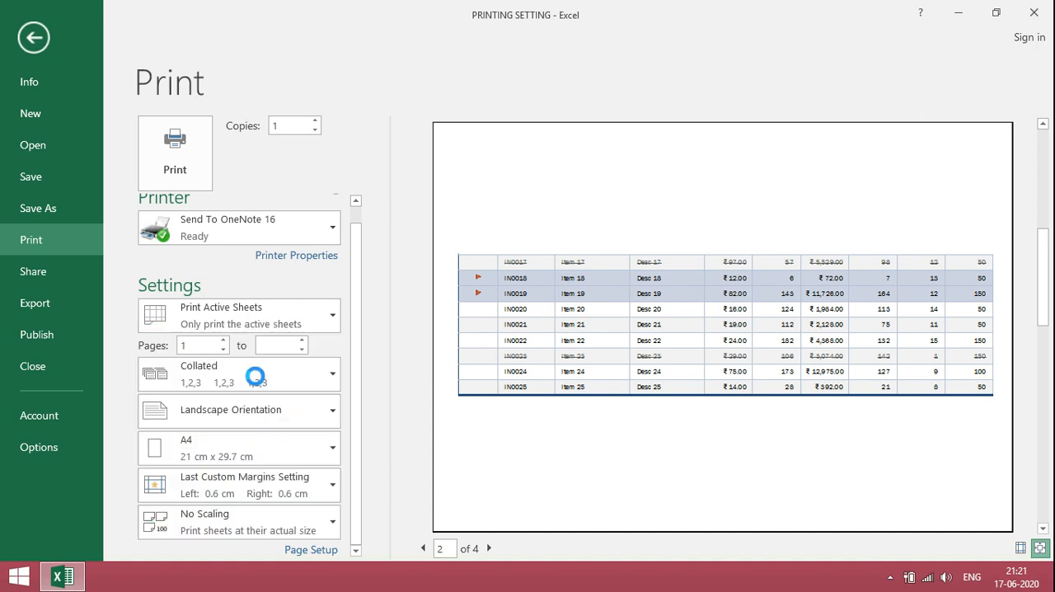
Review the collation choices while fitting the sheet on one page.
left_click(239, 521)
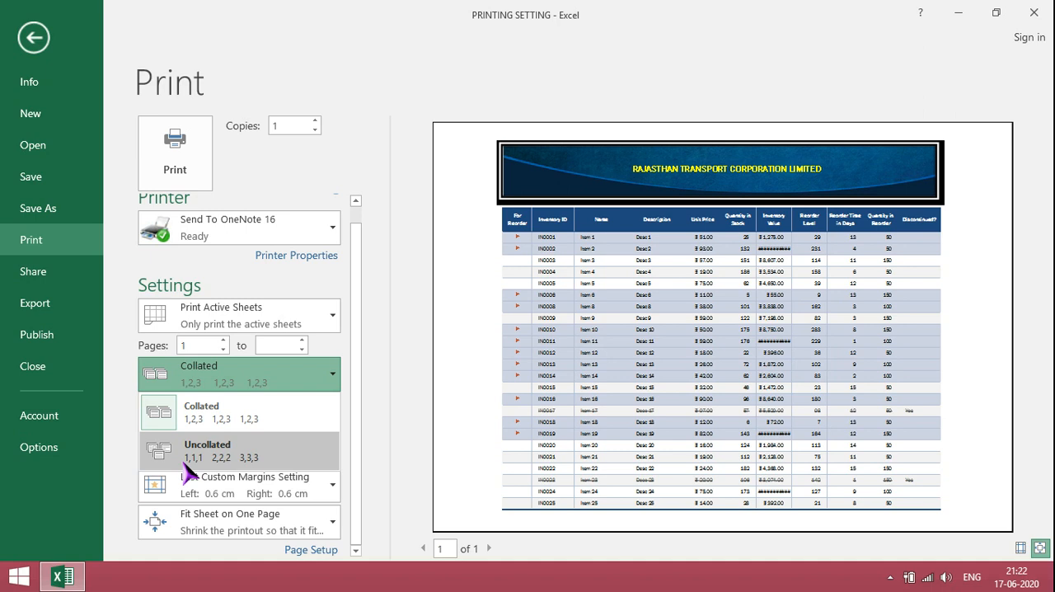
mouse_move(196, 475)
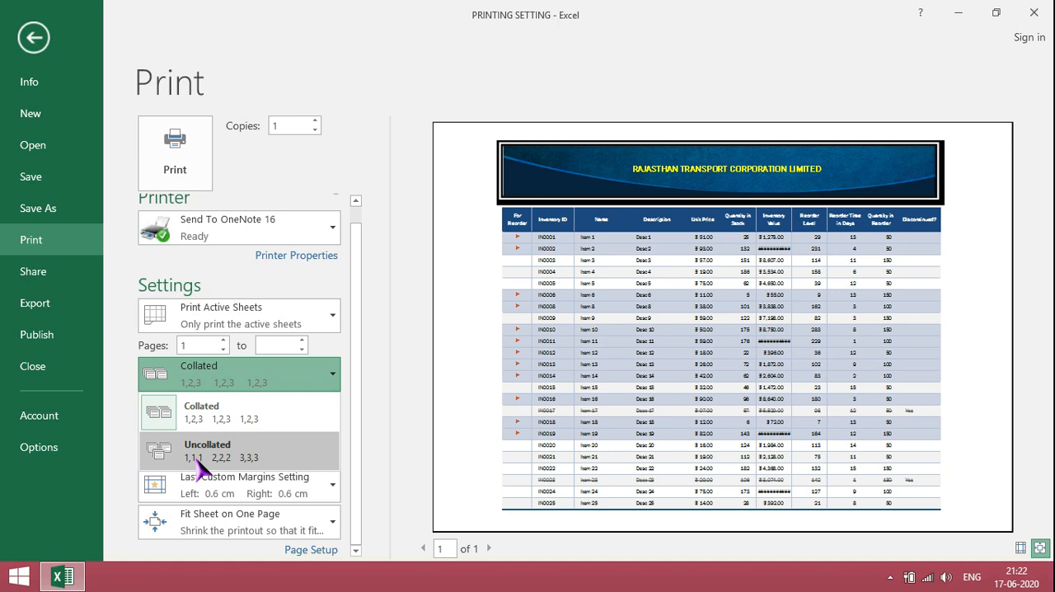
mouse_move(217, 471)
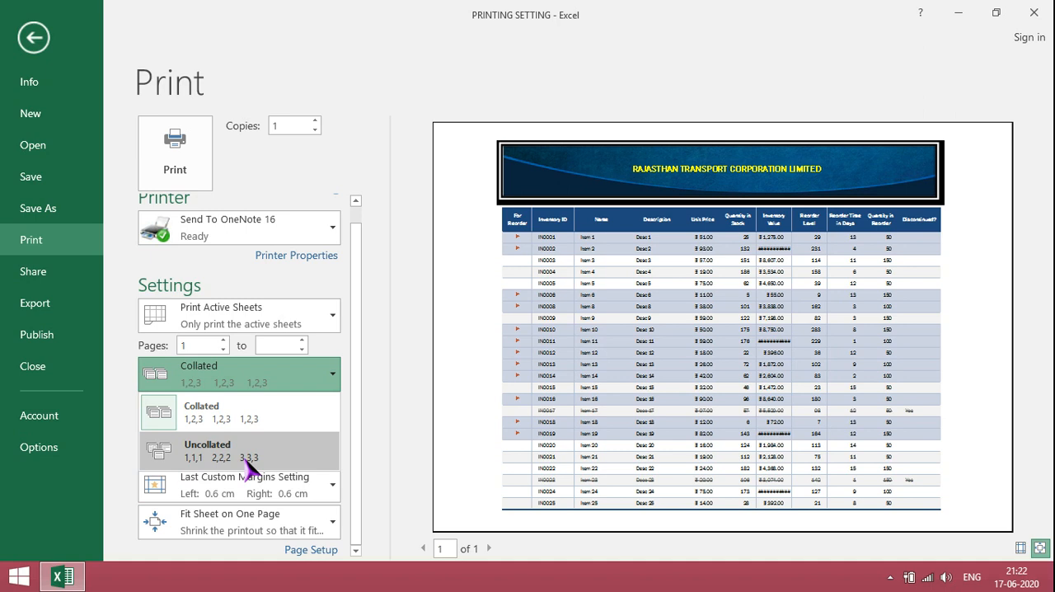
mouse_move(195, 478)
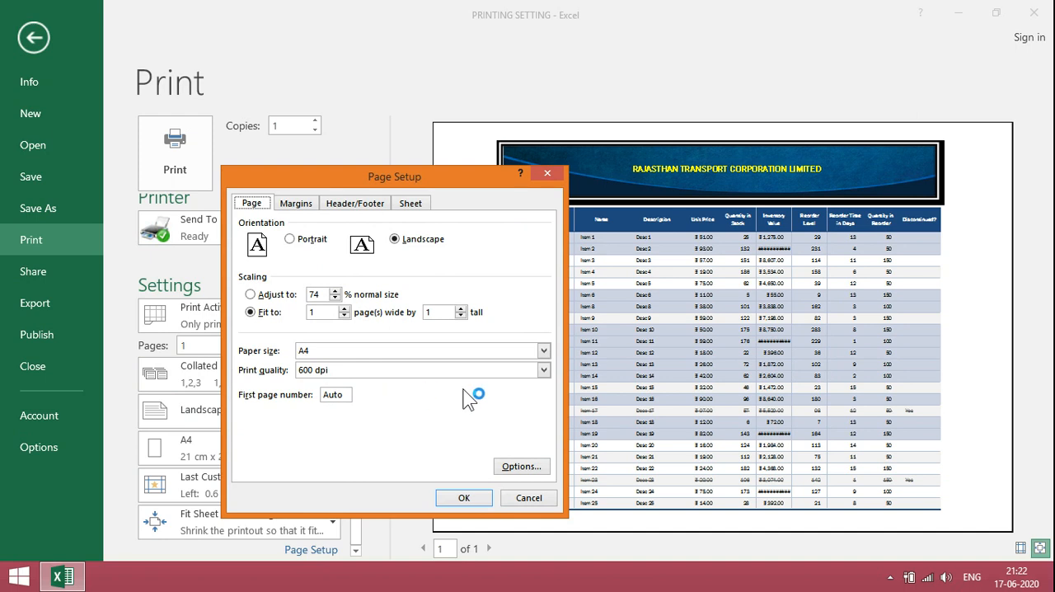
Set print quality to 1200 dpi and check the margin settings.
left_click(542, 370)
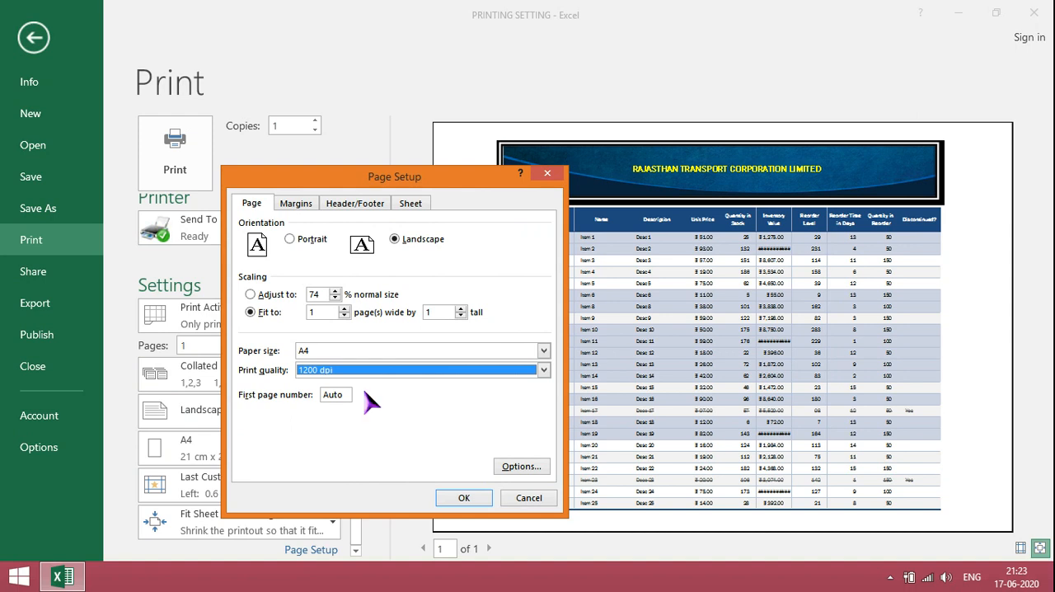
left_click(295, 202)
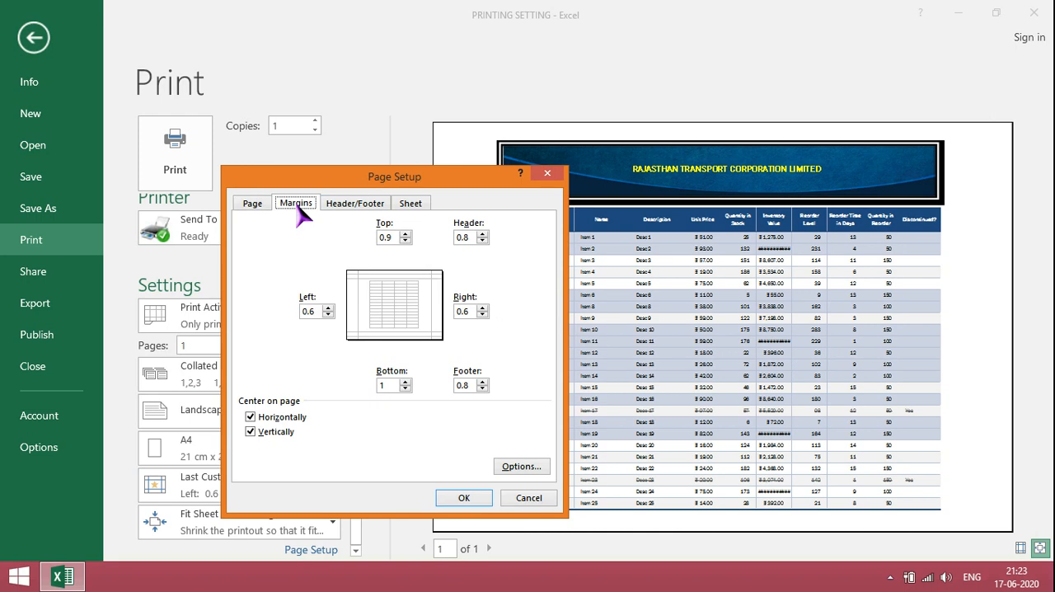
mouse_move(320, 422)
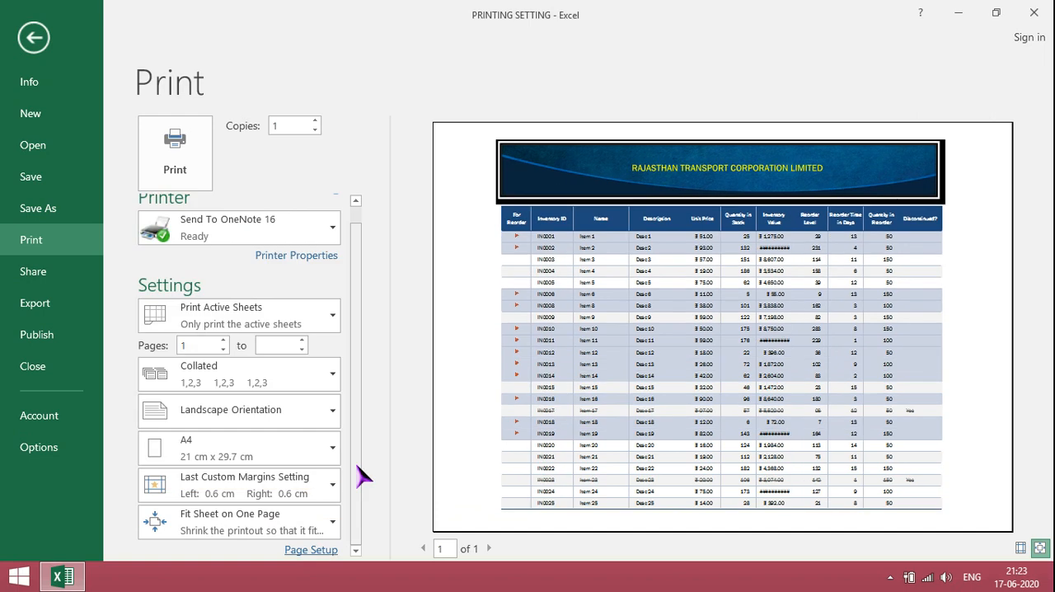
mouse_move(305, 556)
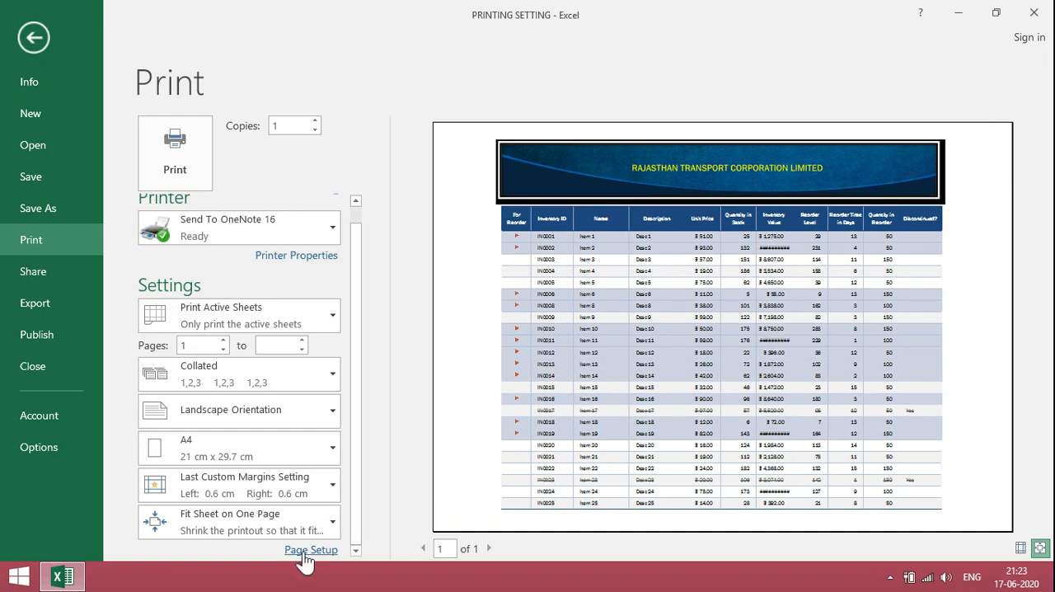
Centre the table vertically, preview it, then re-enable horizontal centring as well.
left_click(310, 550)
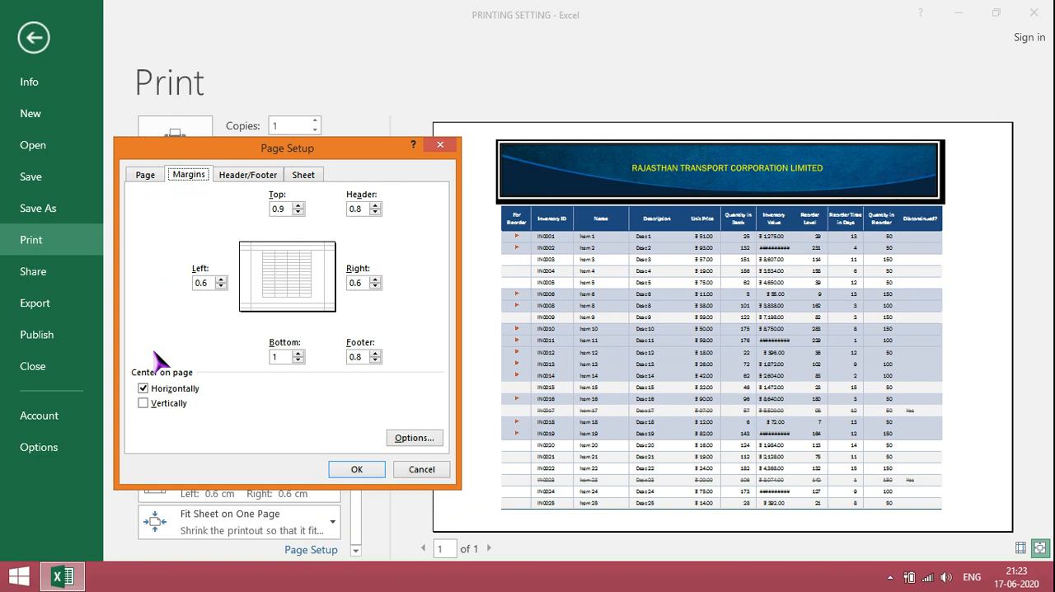
left_click(142, 389)
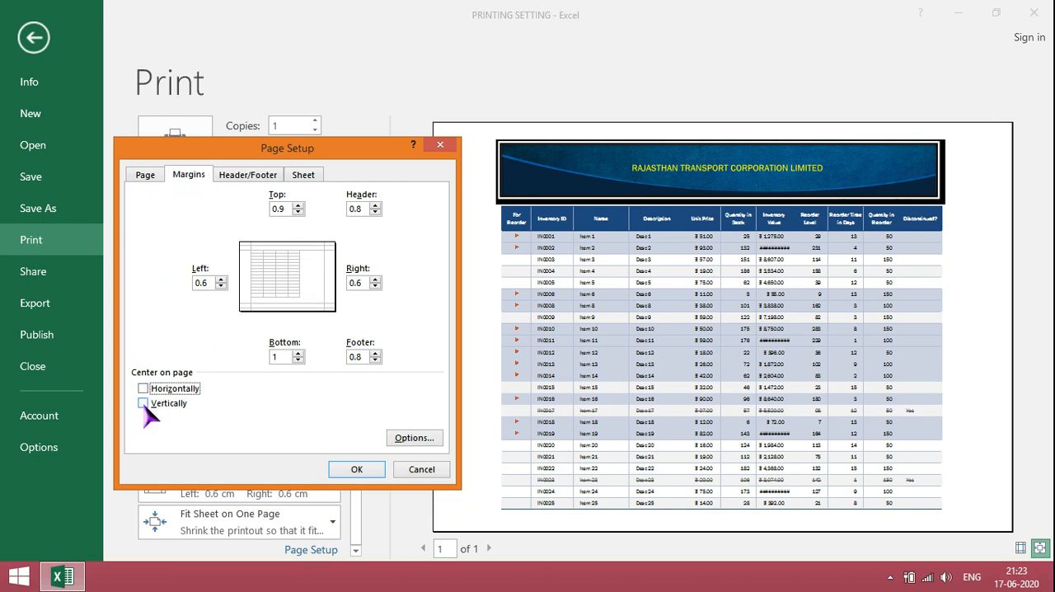
left_click(144, 404)
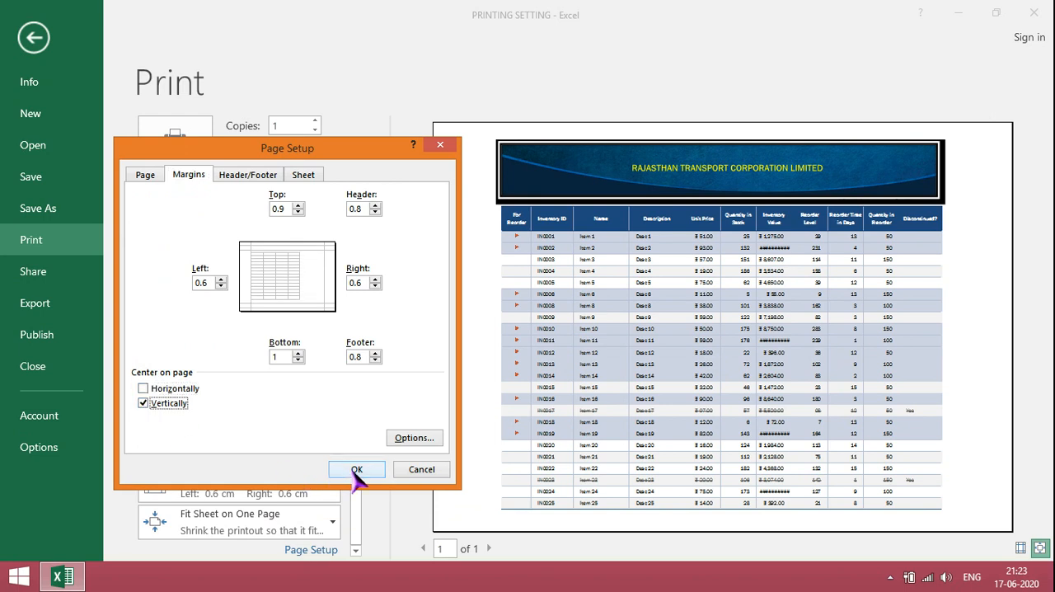
left_click(356, 469)
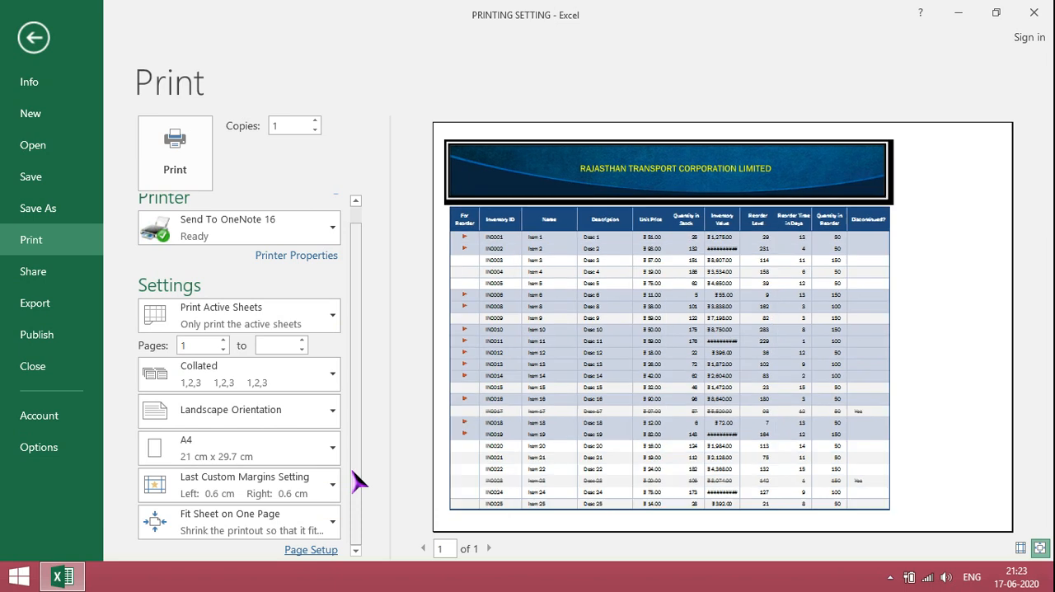
left_click(310, 549)
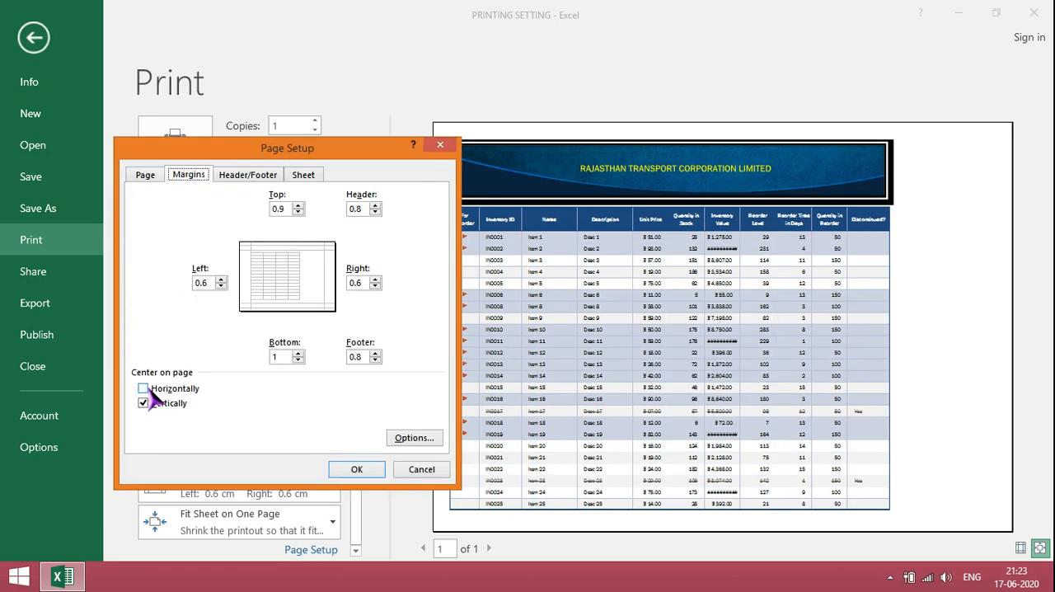
left_click(145, 389)
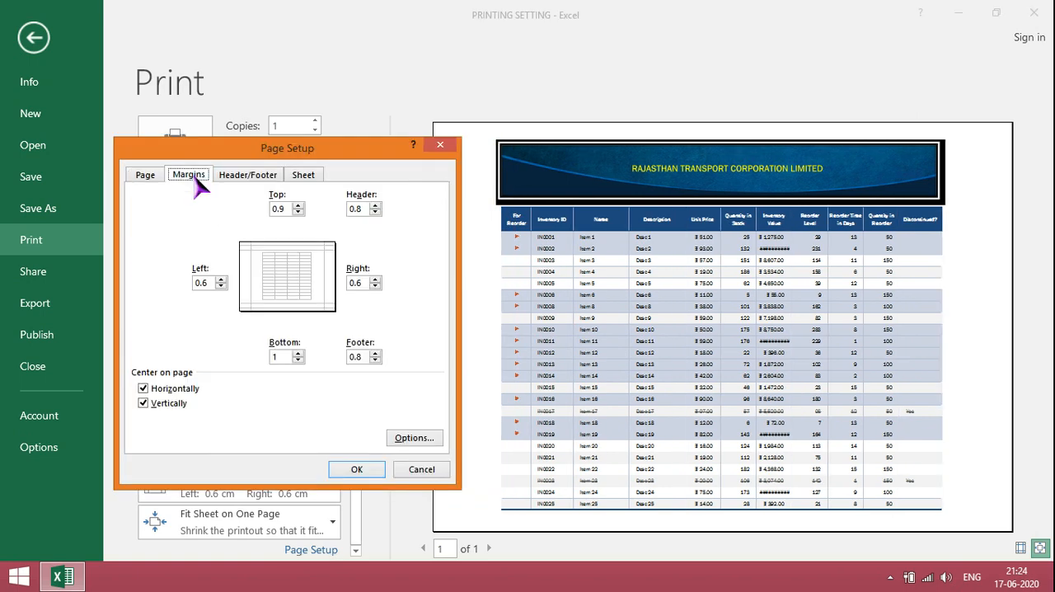
mouse_move(196, 310)
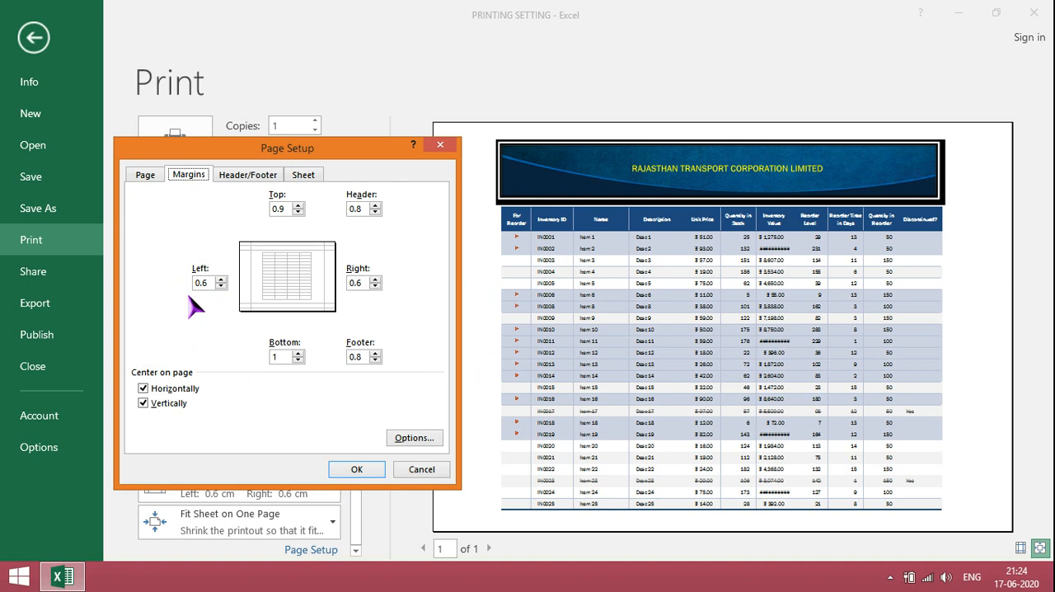
mouse_move(267, 239)
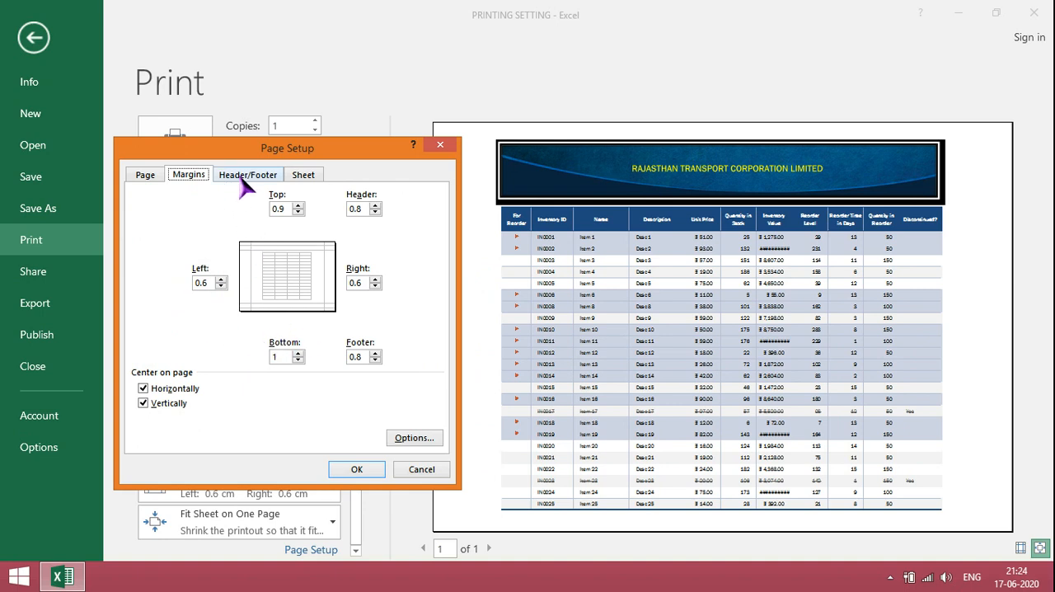
Apply the Inventory List header and Confidential, date, page footer, then return to the worksheet.
left_click(247, 175)
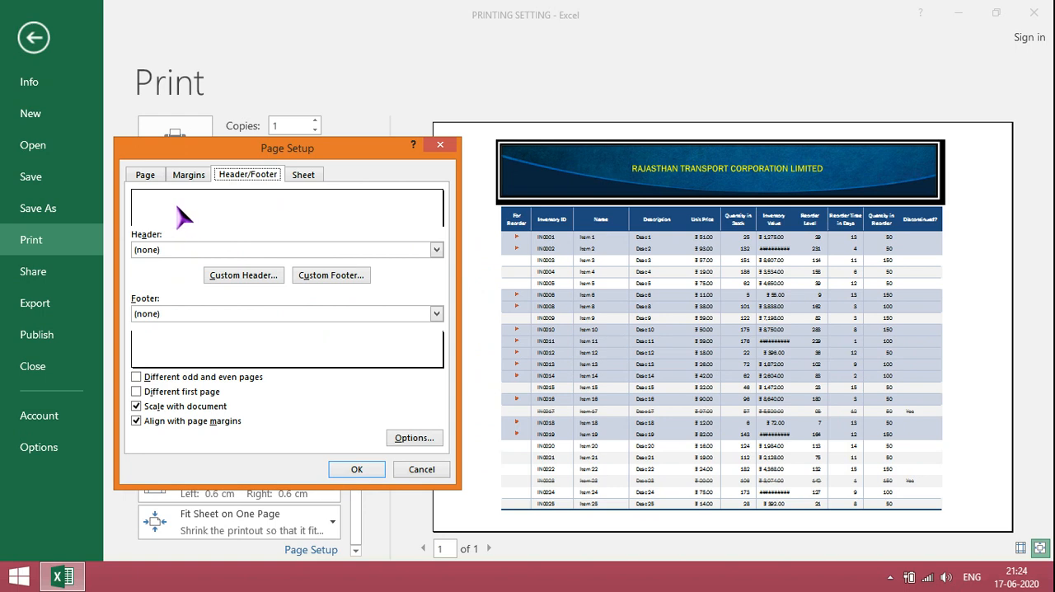
mouse_move(206, 222)
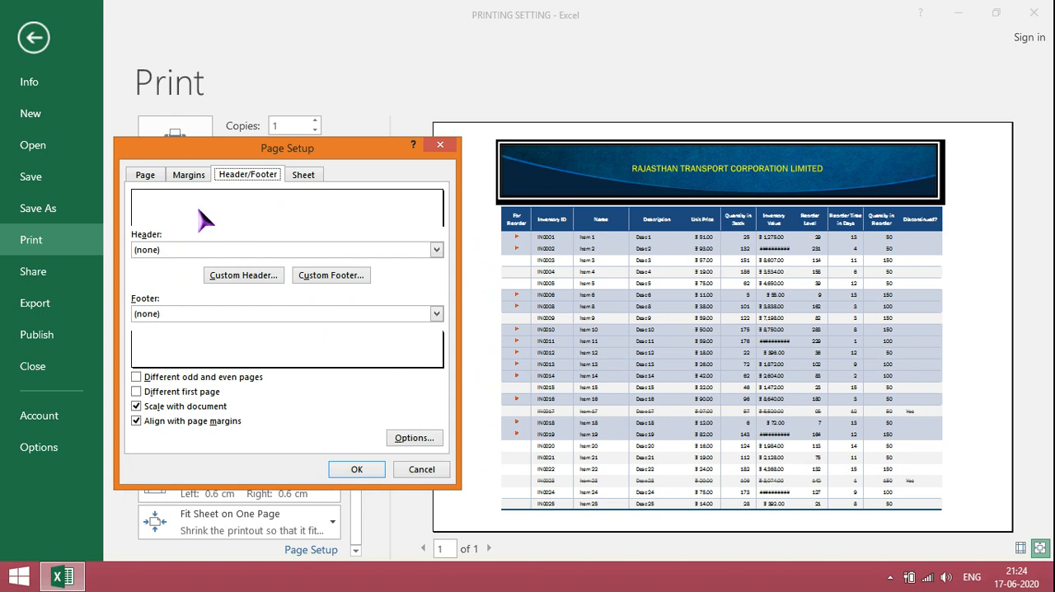
mouse_move(437, 251)
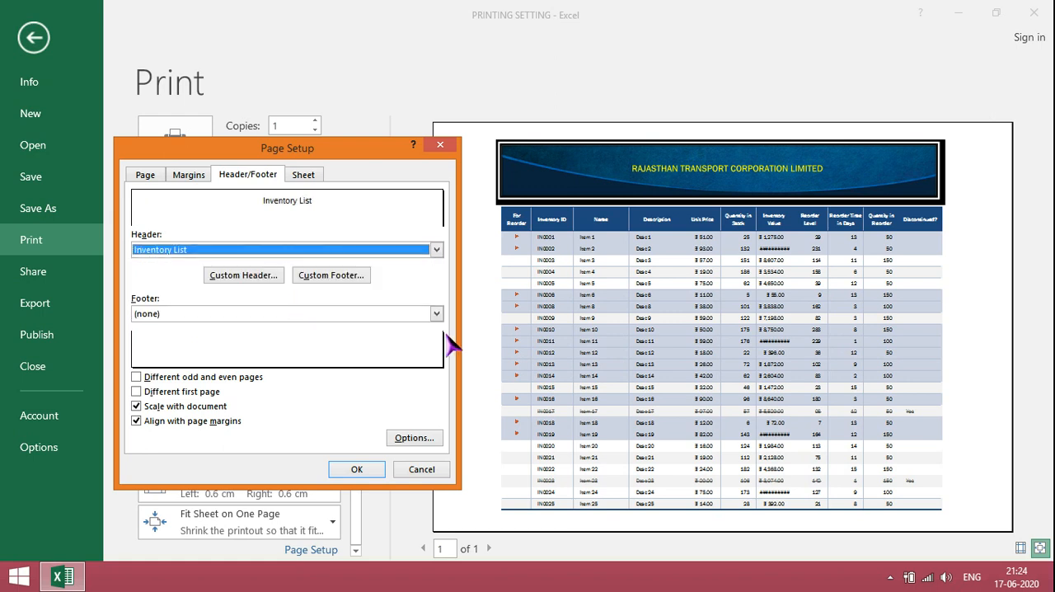
left_click(435, 313)
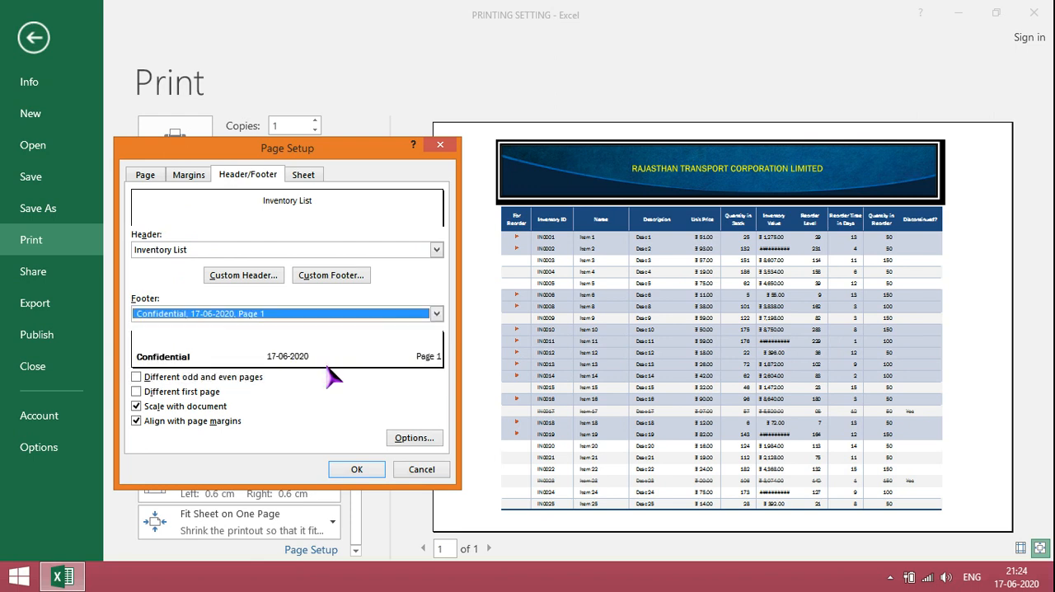
left_click(356, 468)
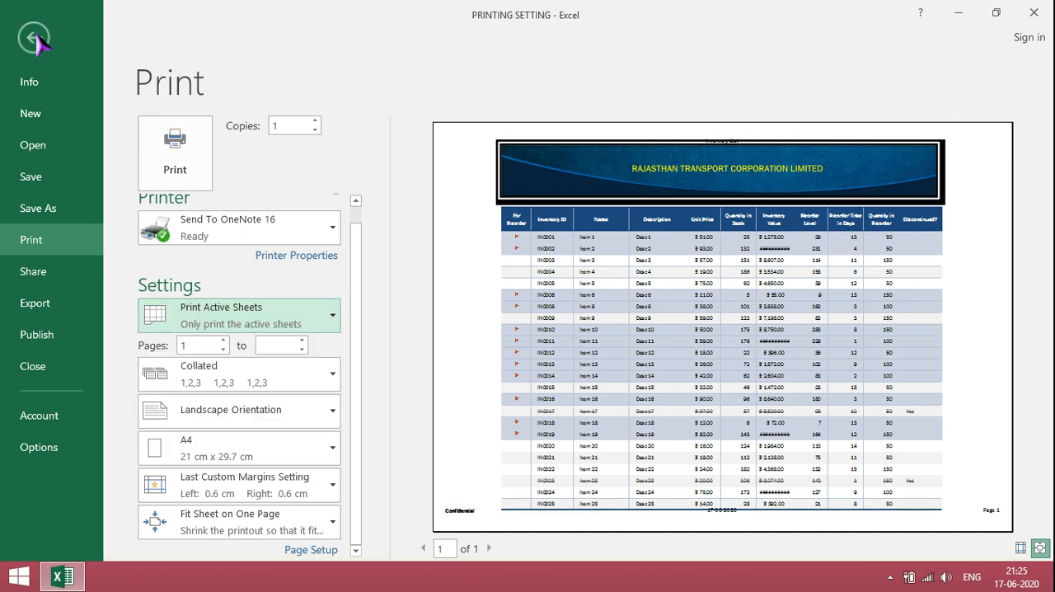
left_click(33, 38)
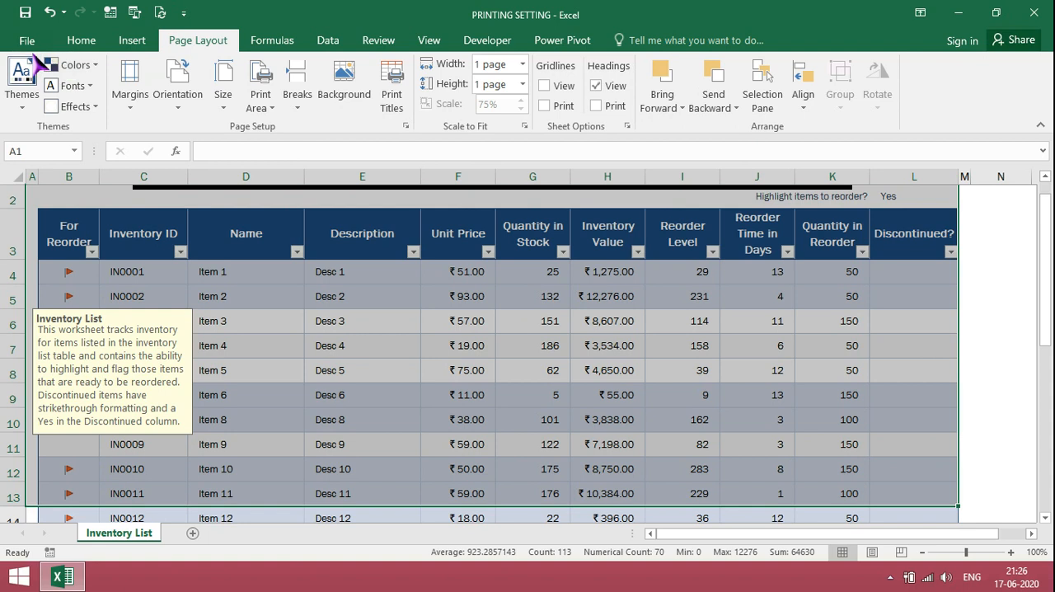
In the Print view, switch from Print Active Sheets to Print Selection for items 1–11.
left_click(26, 39)
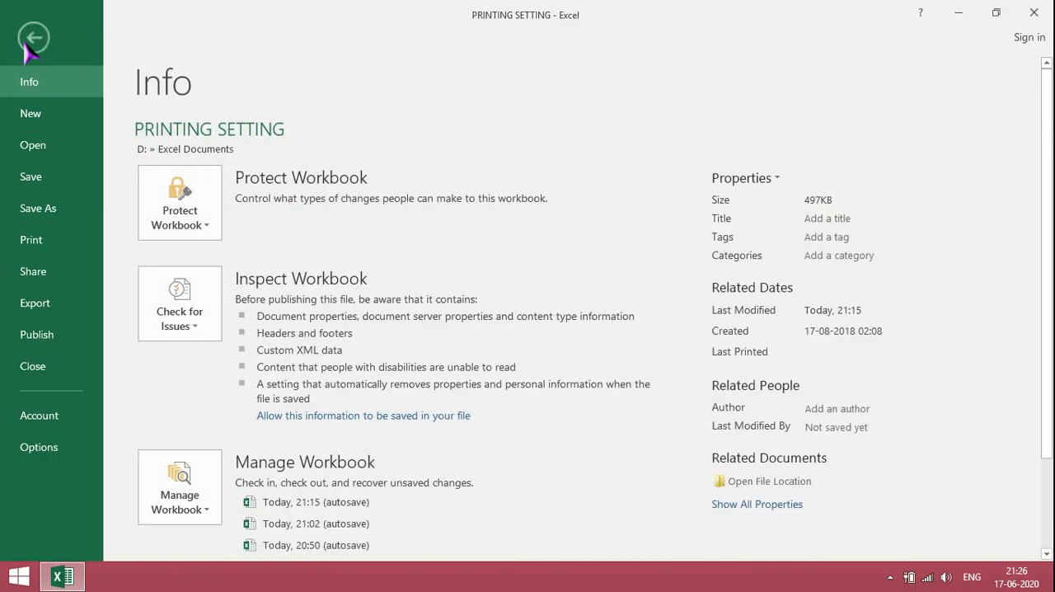
mouse_move(37, 268)
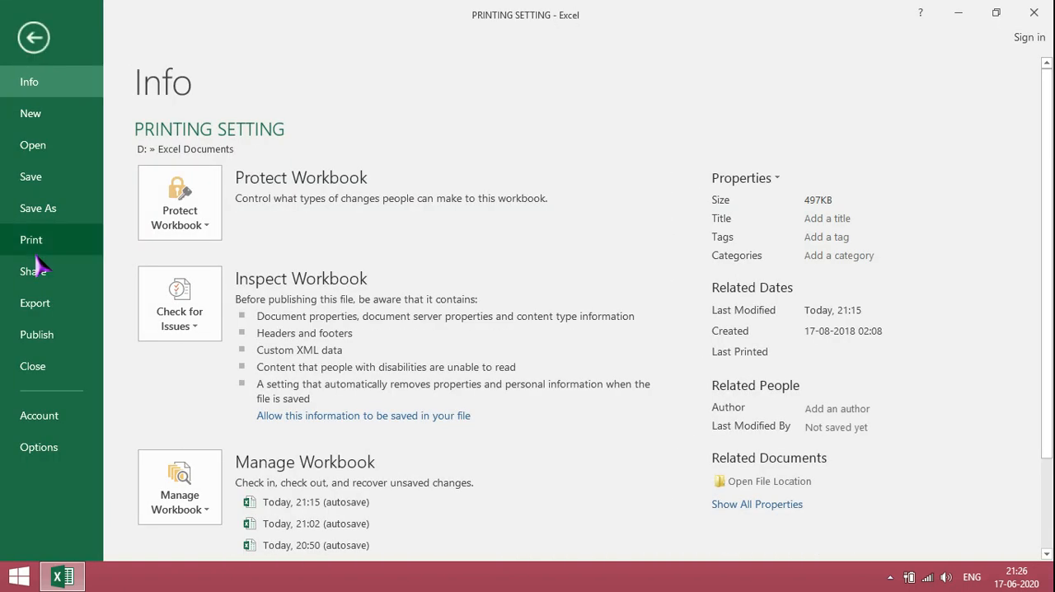
left_click(29, 239)
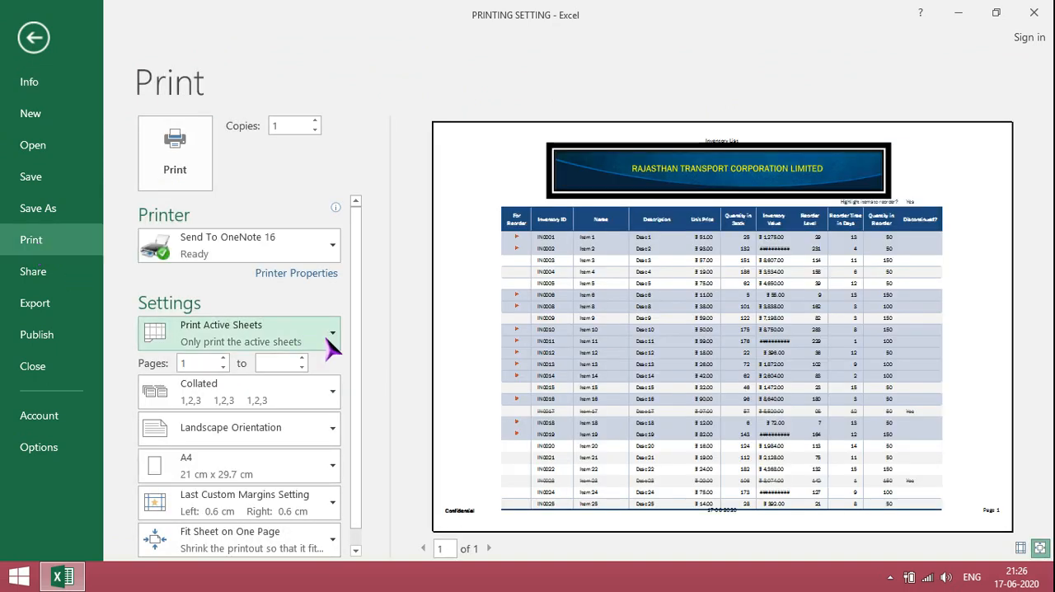
mouse_move(338, 343)
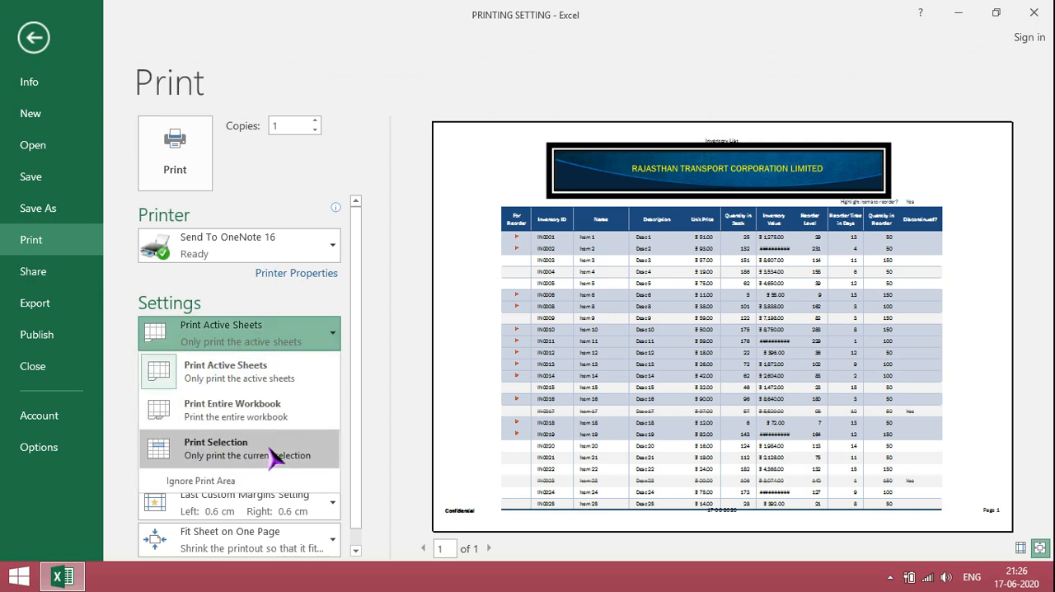
left_click(215, 448)
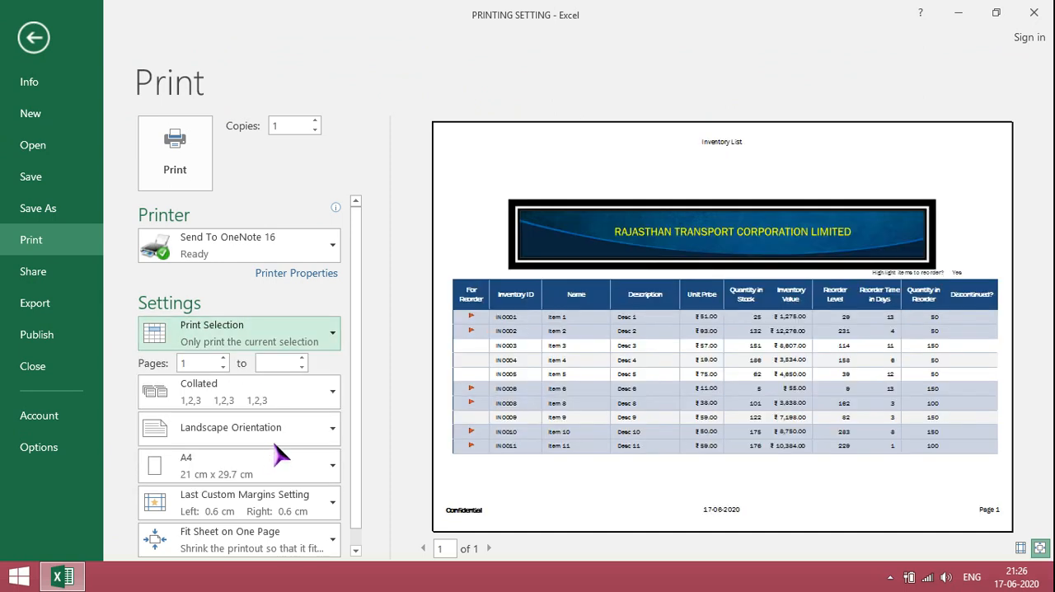
mouse_move(784, 351)
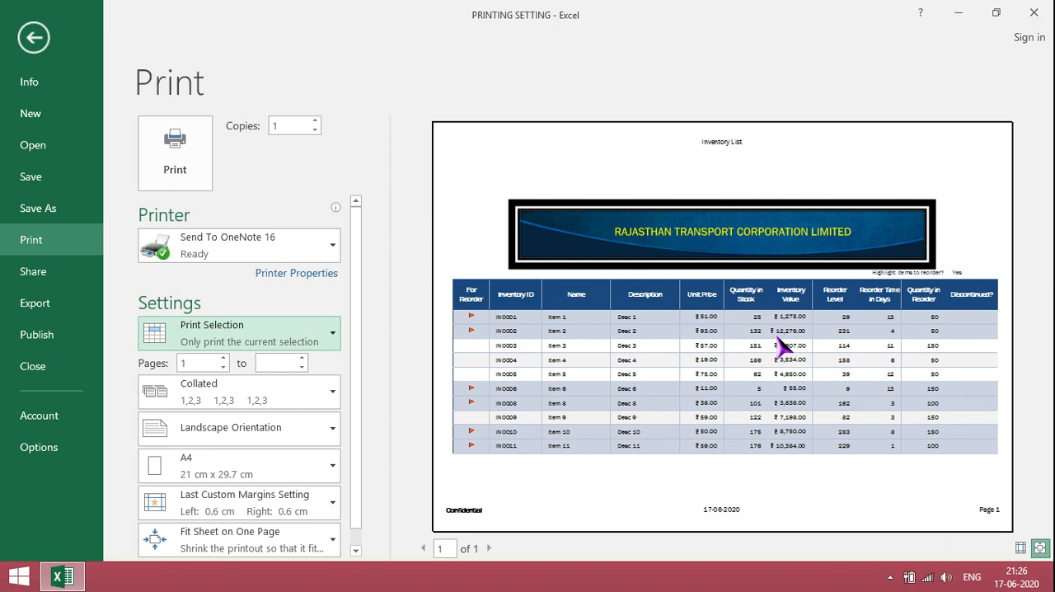
Set row 1 as the rows to repeat at top via Print Titles.
left_click(33, 36)
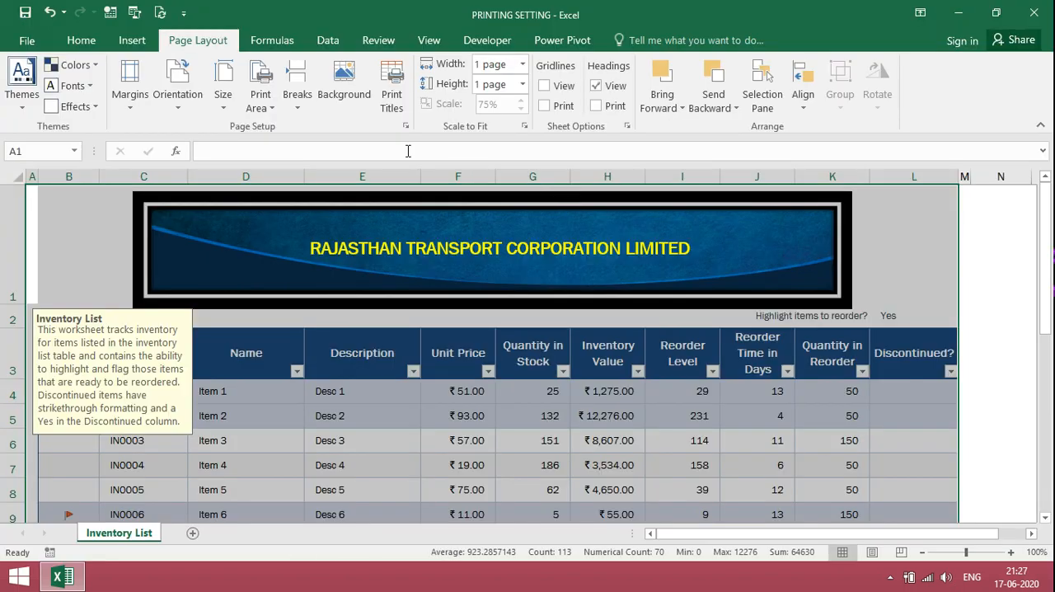
mouse_move(393, 82)
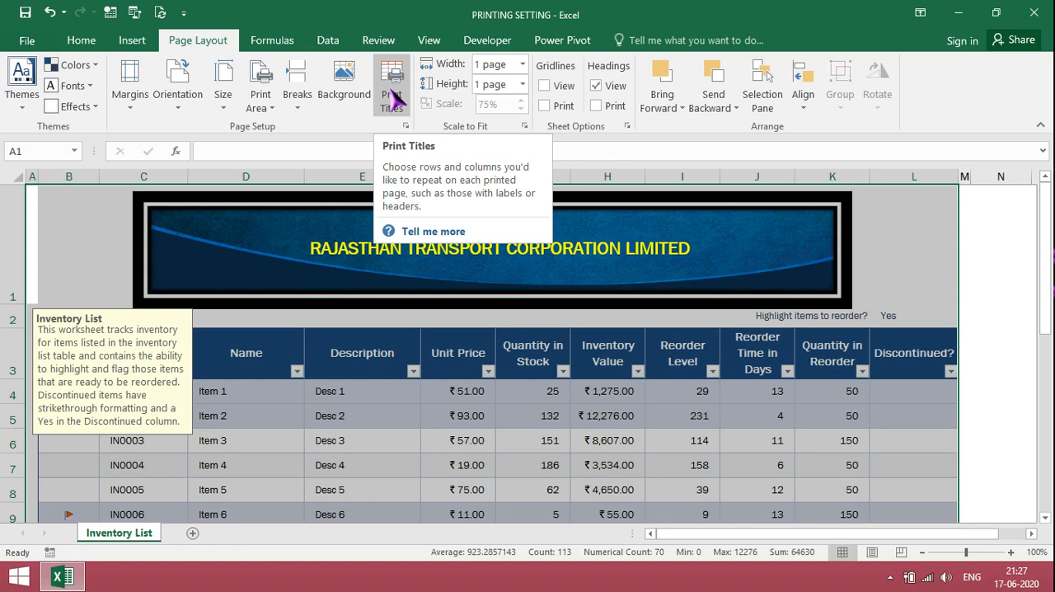
left_click(392, 79)
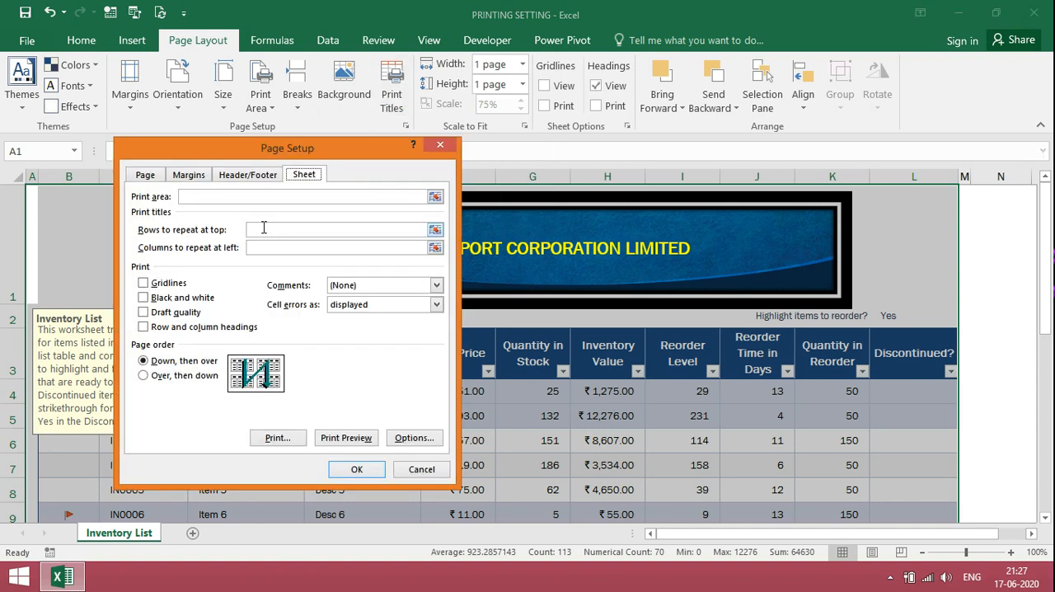
left_click(338, 229)
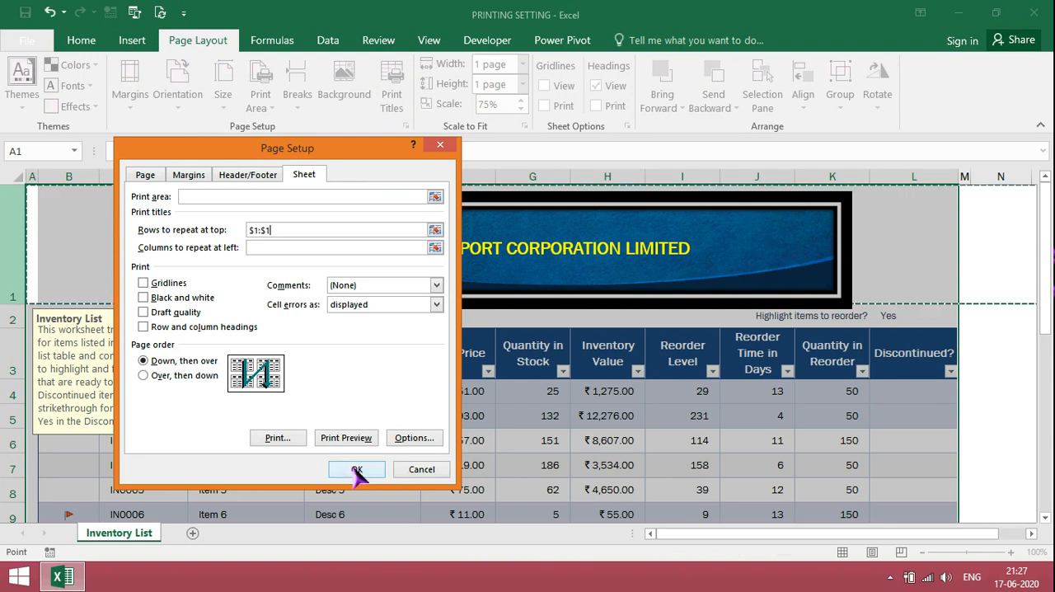
left_click(356, 468)
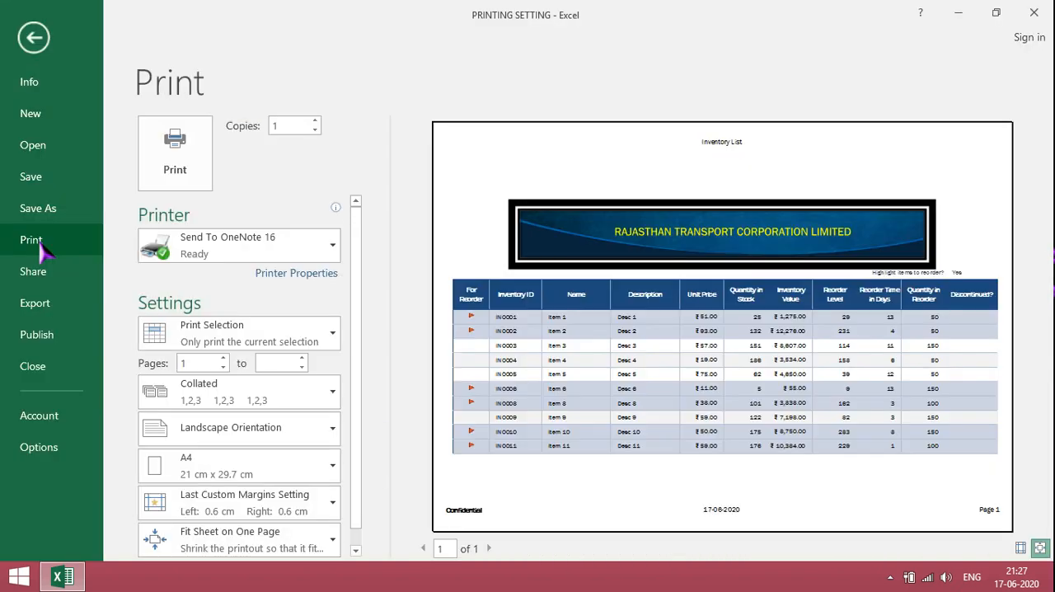
Switch back to printing the whole active sheet.
scroll("down", 3)
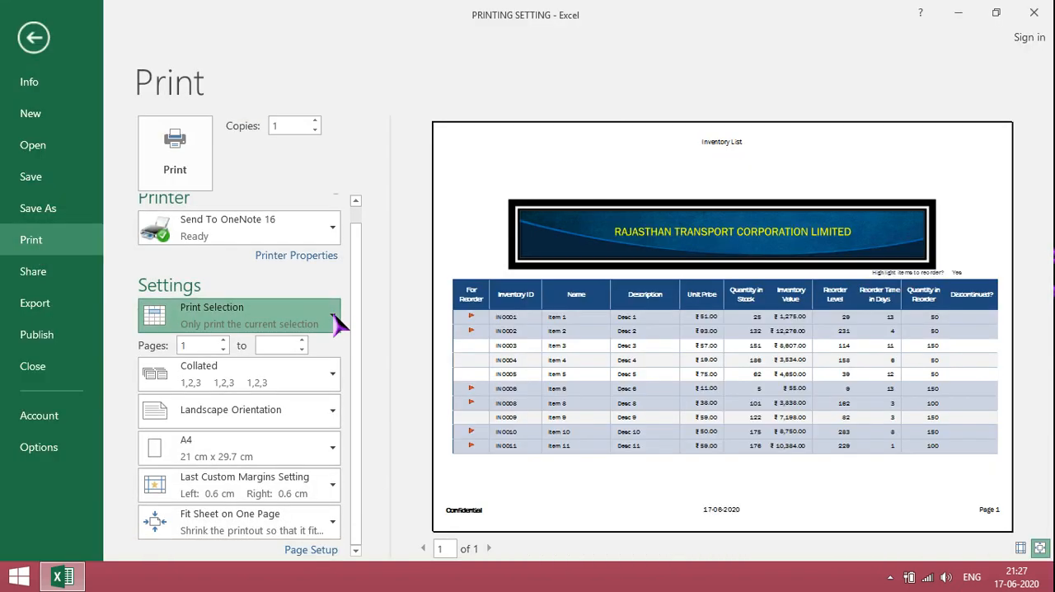
left_click(333, 315)
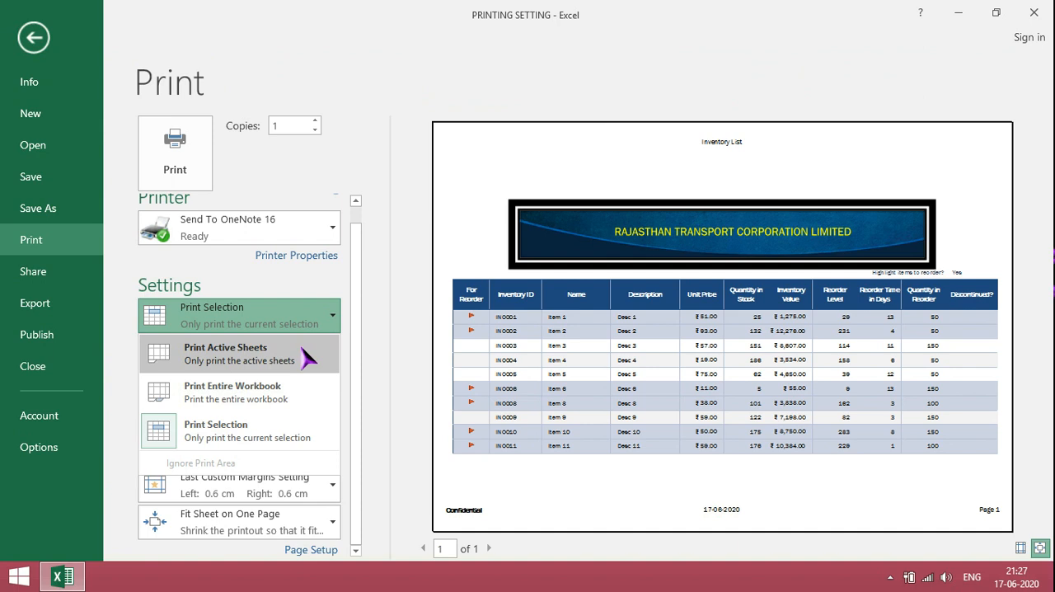
left_click(310, 549)
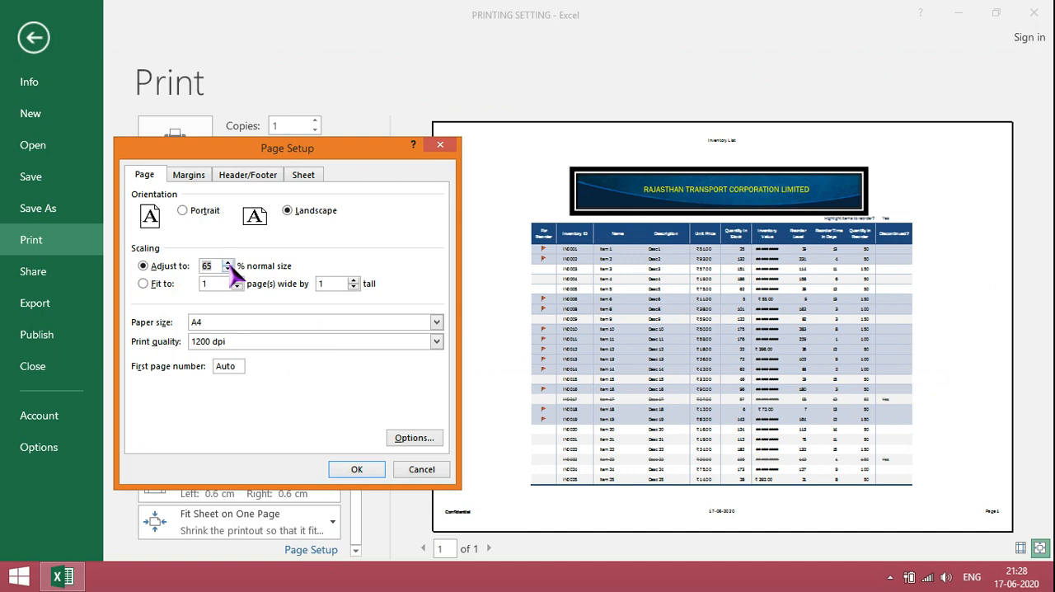
Scale the printout to 80% and view its second page.
left_click(228, 260)
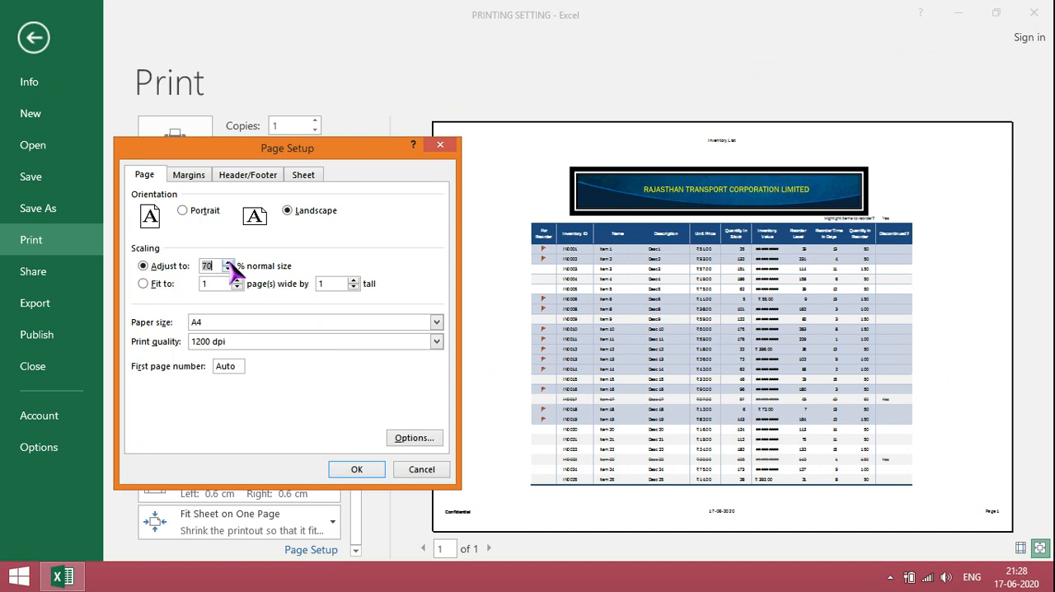
left_click(228, 262)
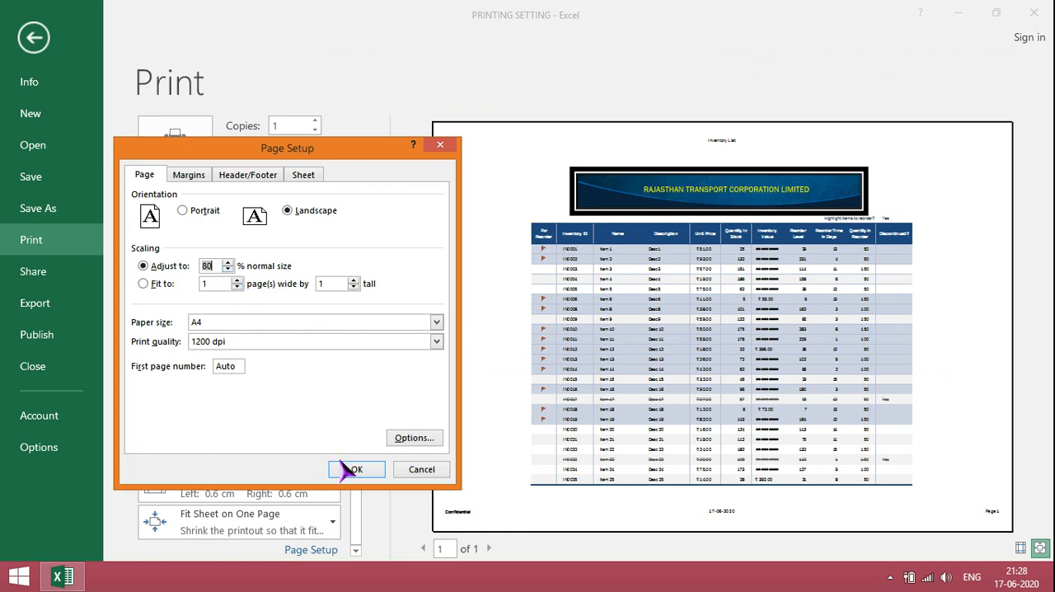
left_click(356, 468)
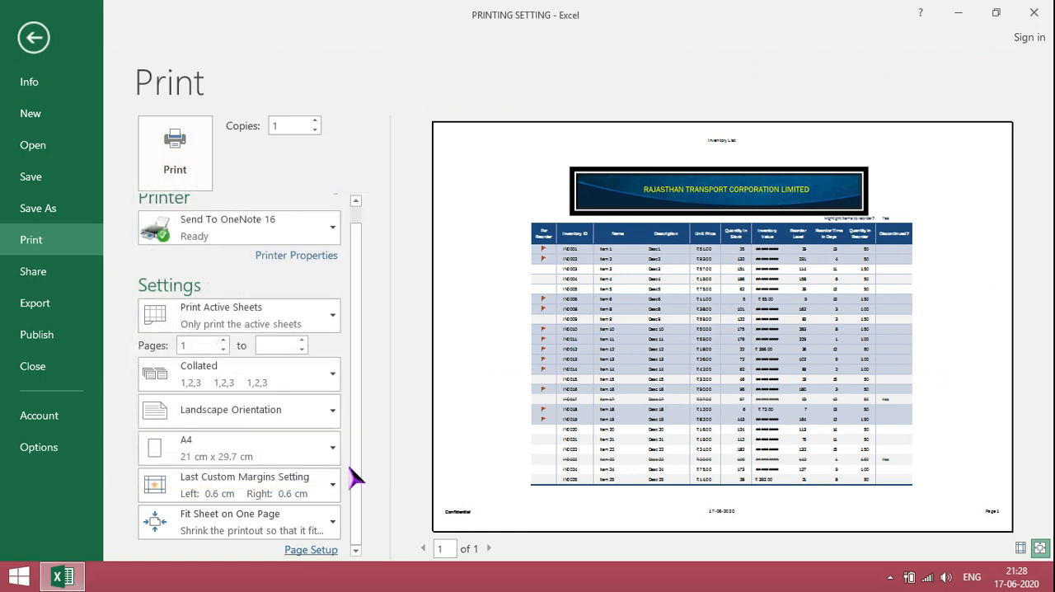
left_click(239, 521)
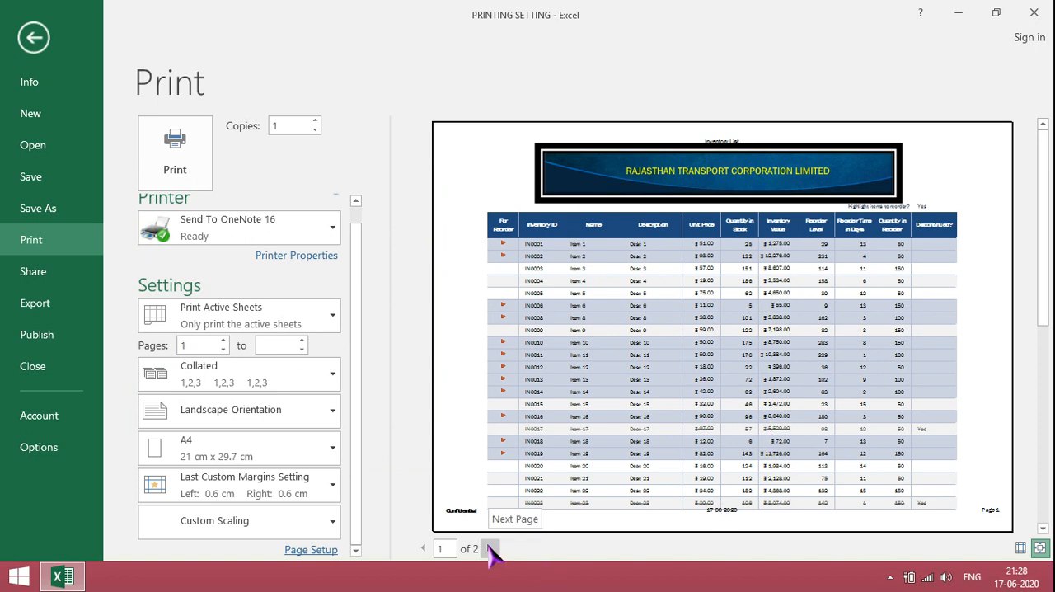
left_click(487, 547)
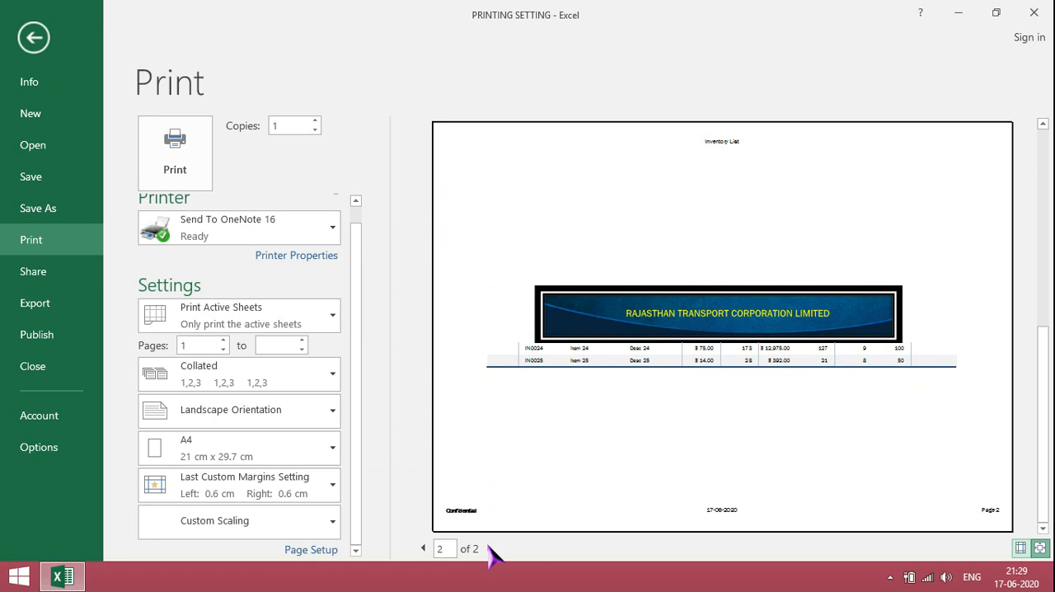
In Page Setup's Sheet settings, set Cell errors to print as <blank>.
left_click(310, 549)
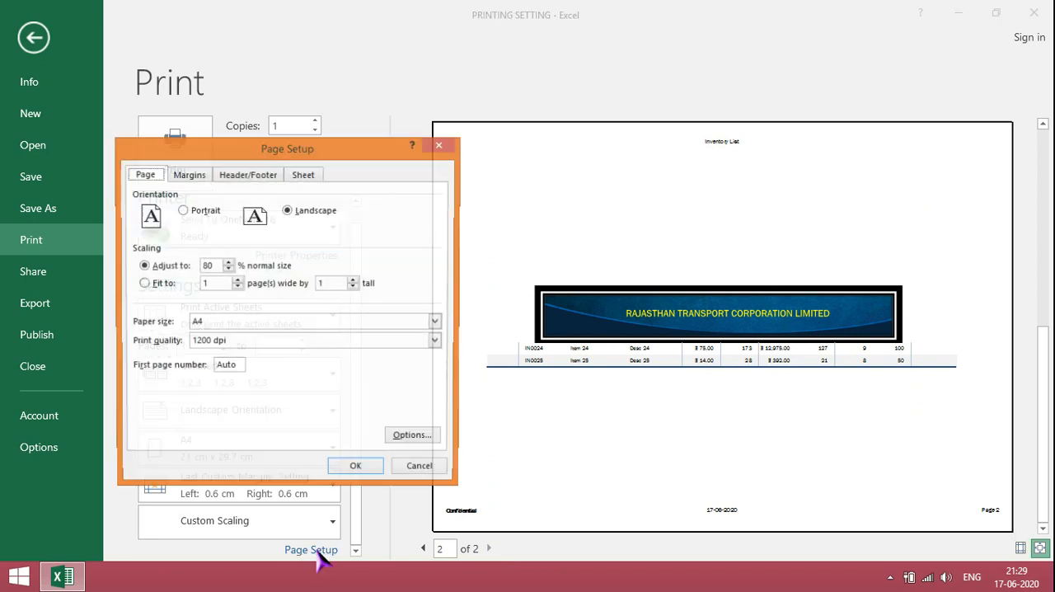
left_click(303, 175)
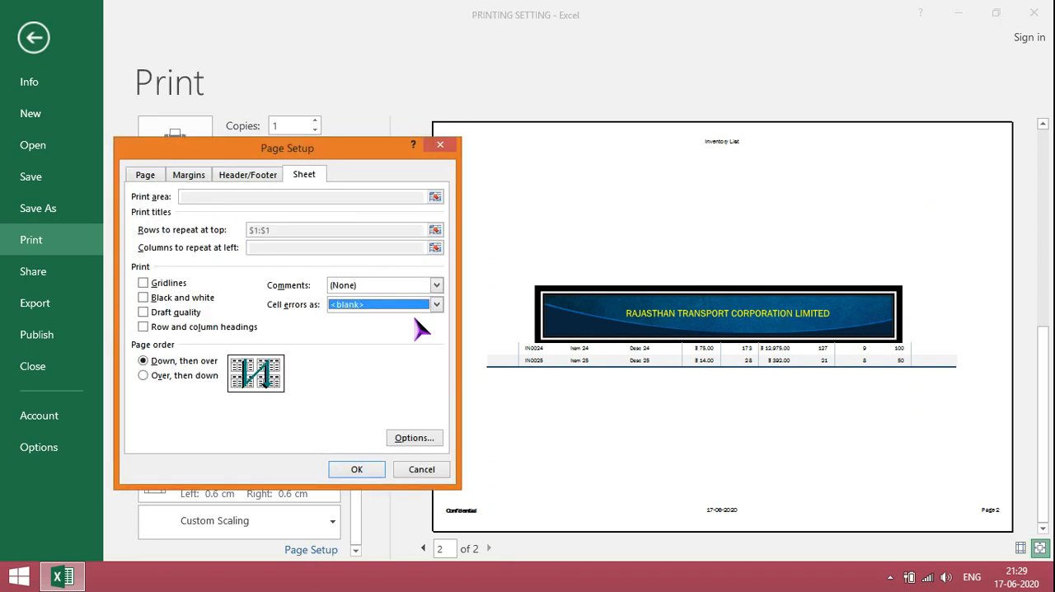
mouse_move(432, 321)
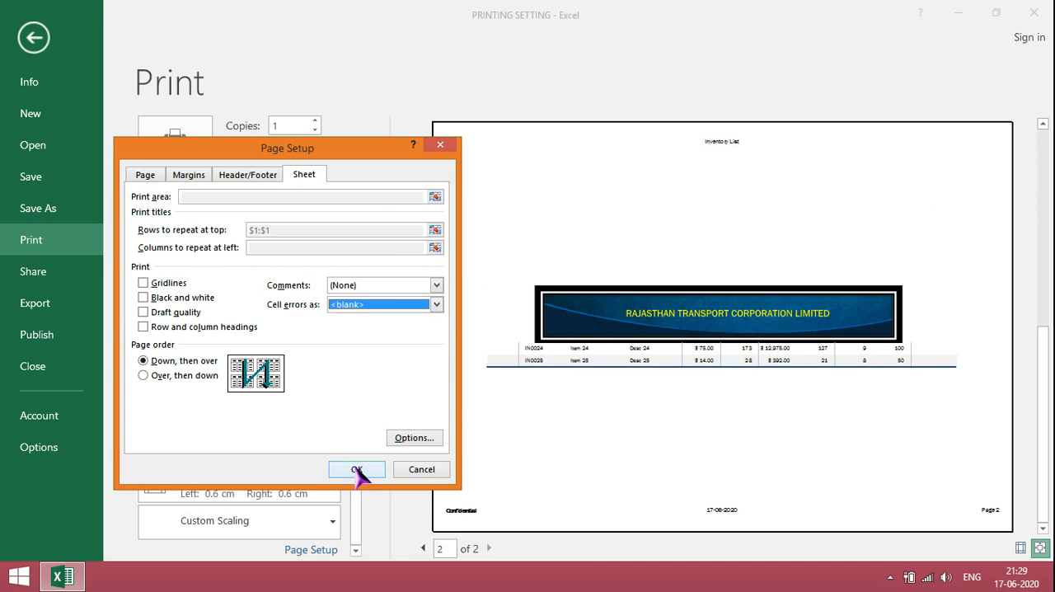
left_click(356, 468)
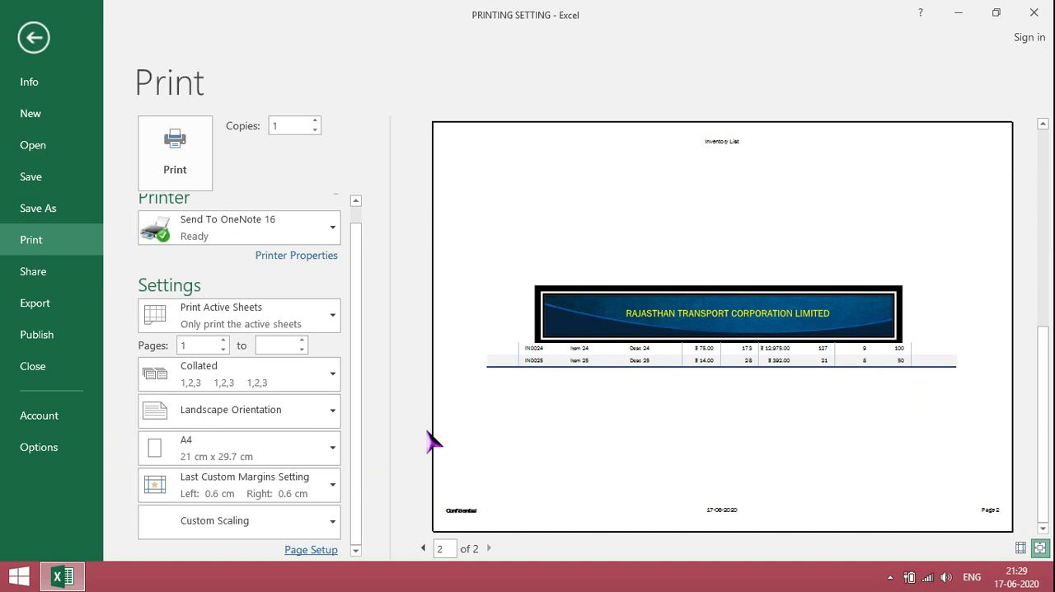
mouse_move(317, 561)
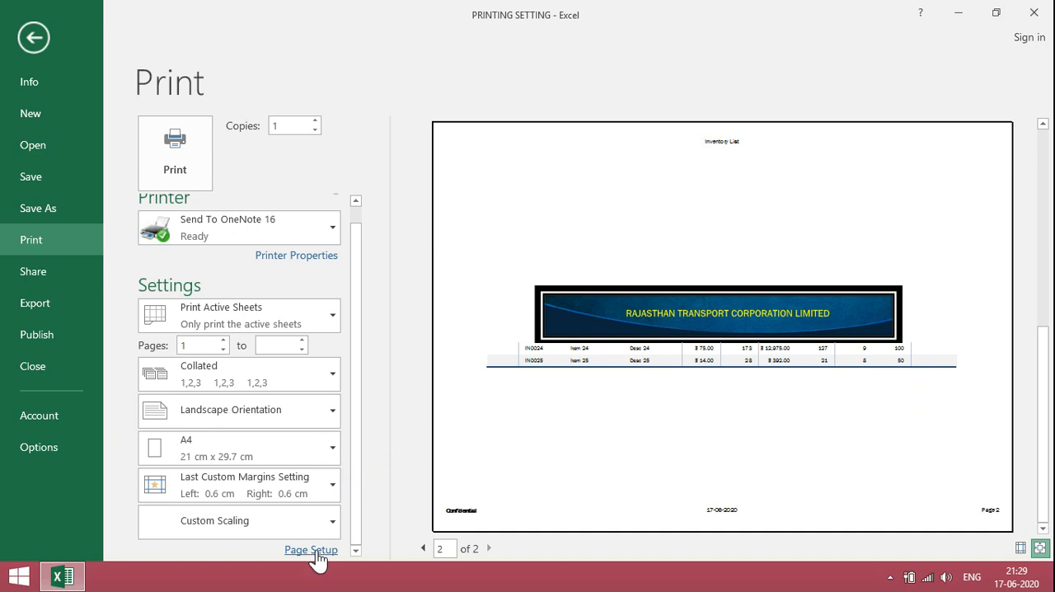
Scale the printout to fit 1 page wide by 1 tall and preview it.
left_click(310, 550)
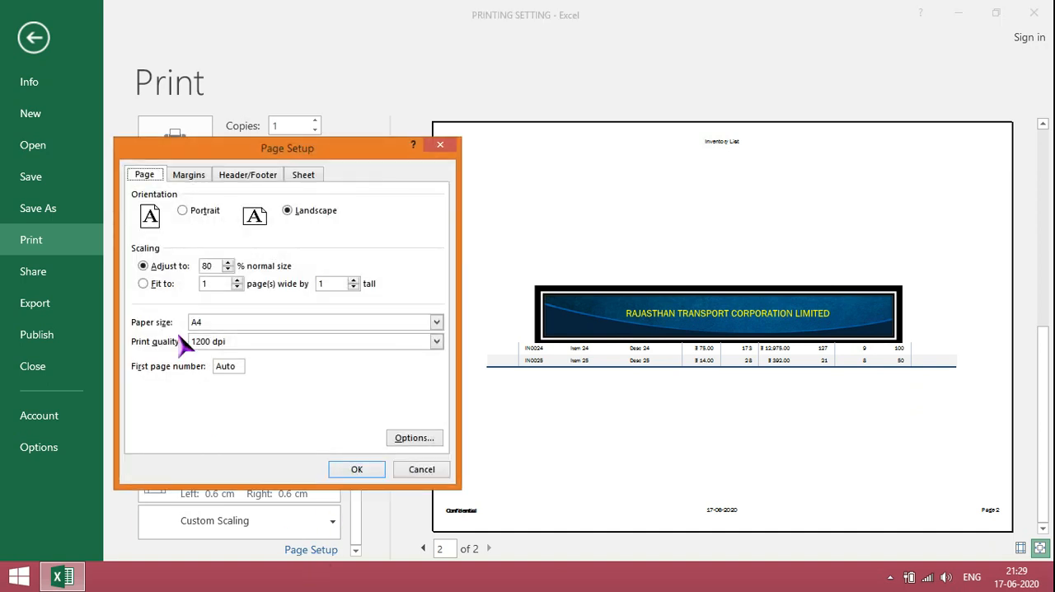
left_click(144, 283)
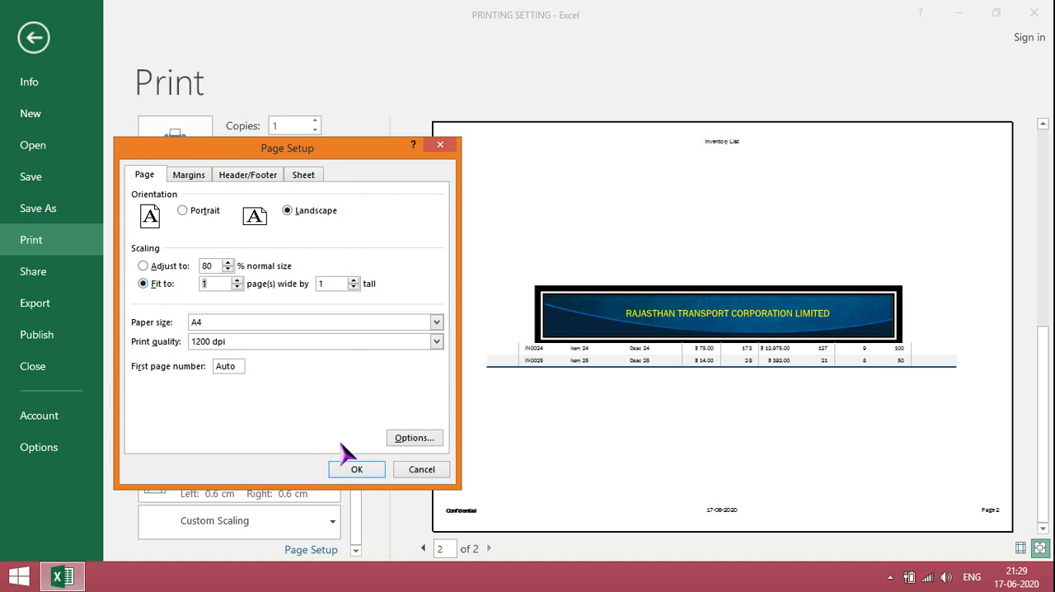
left_click(356, 468)
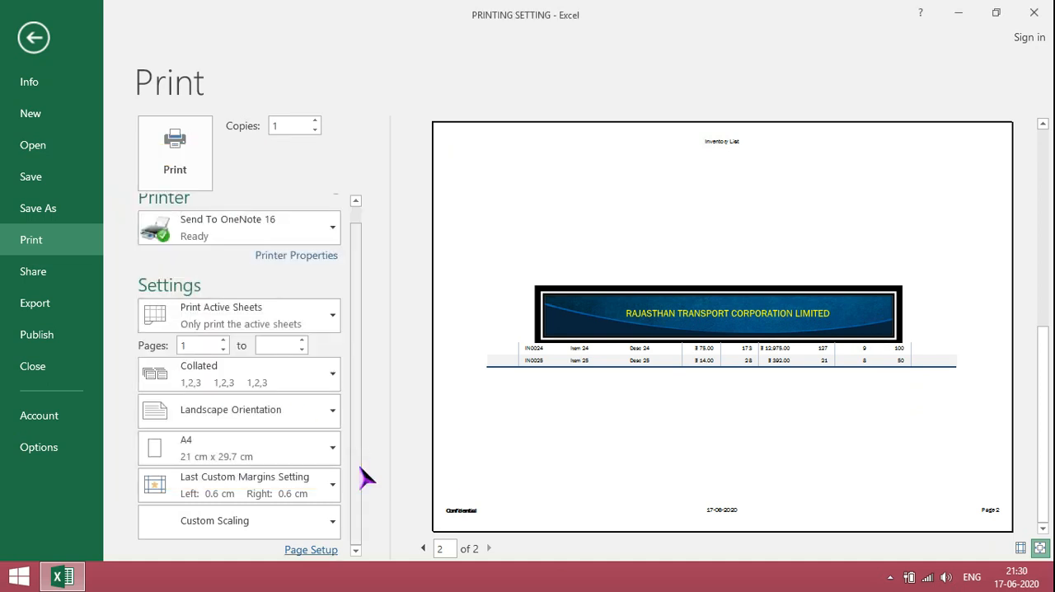
left_click(239, 520)
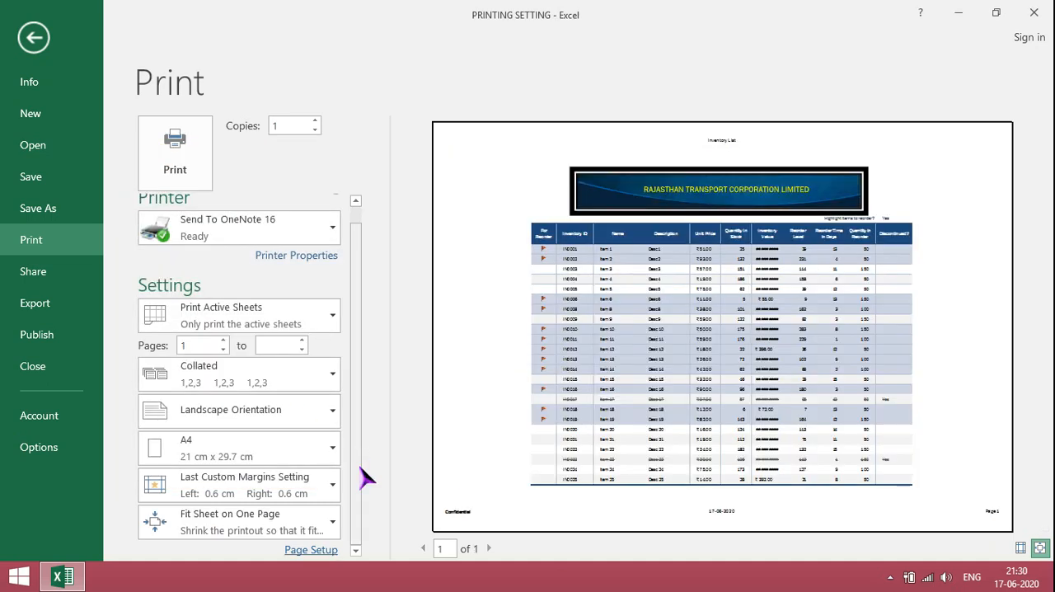